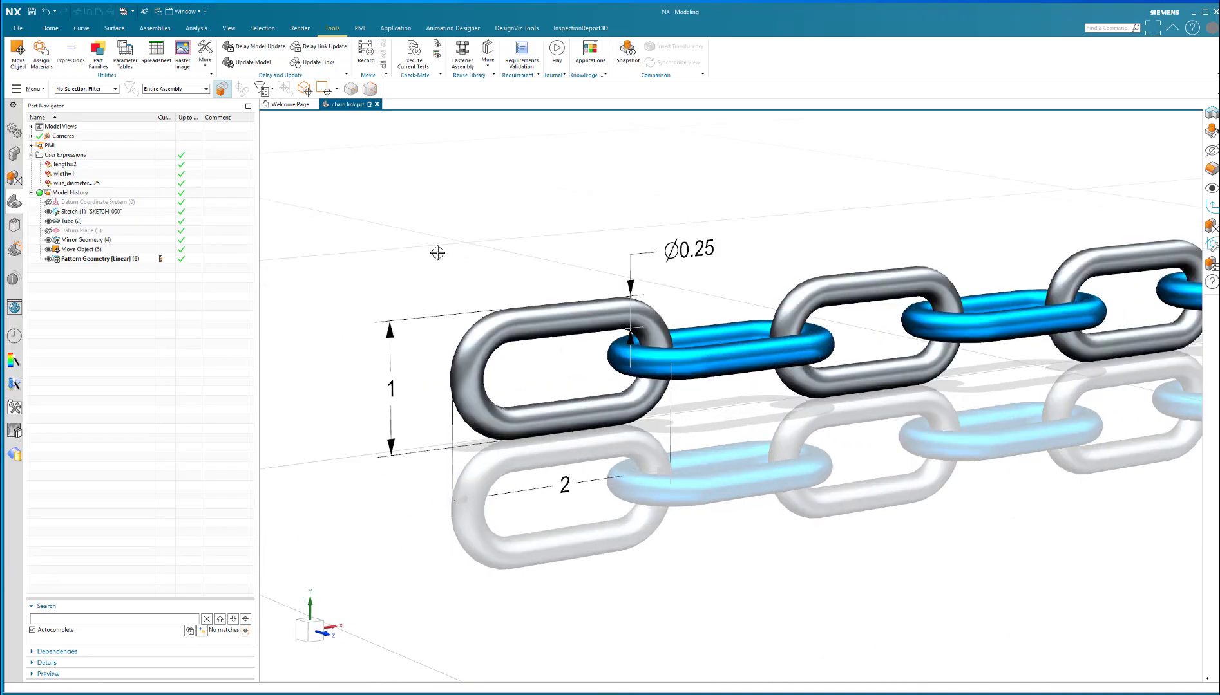
Orbit the chain link model to view it from new angles.
drag(437, 253, 428, 253)
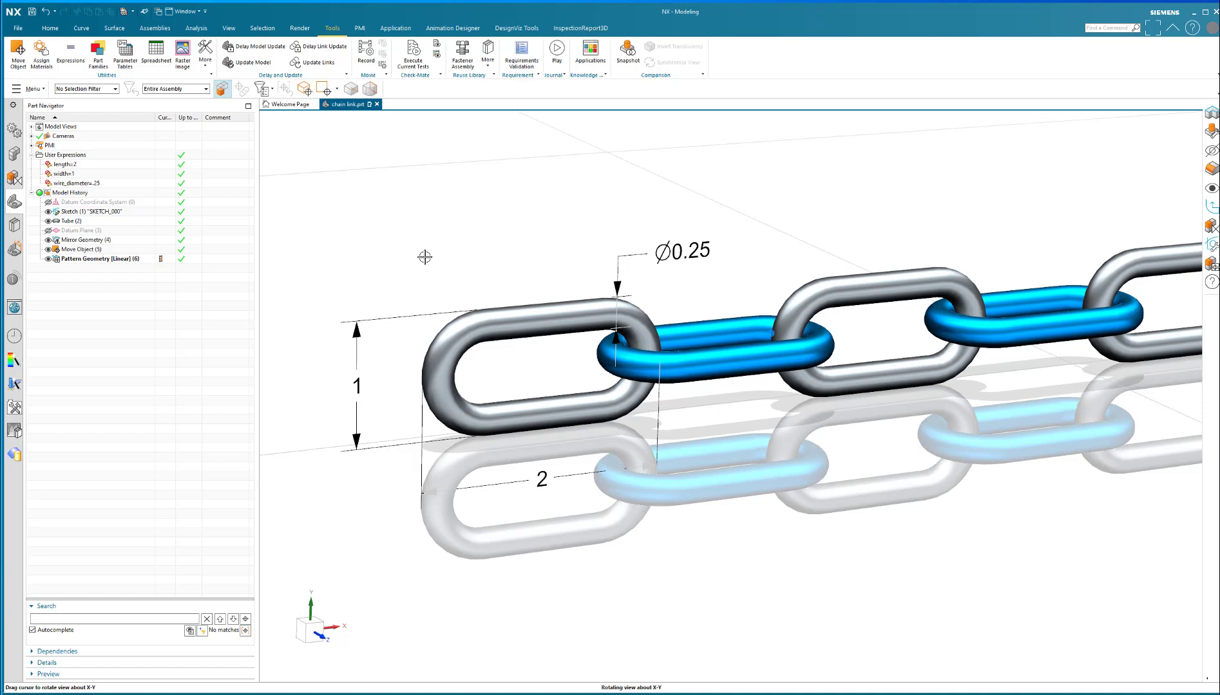
mouse_move(441, 257)
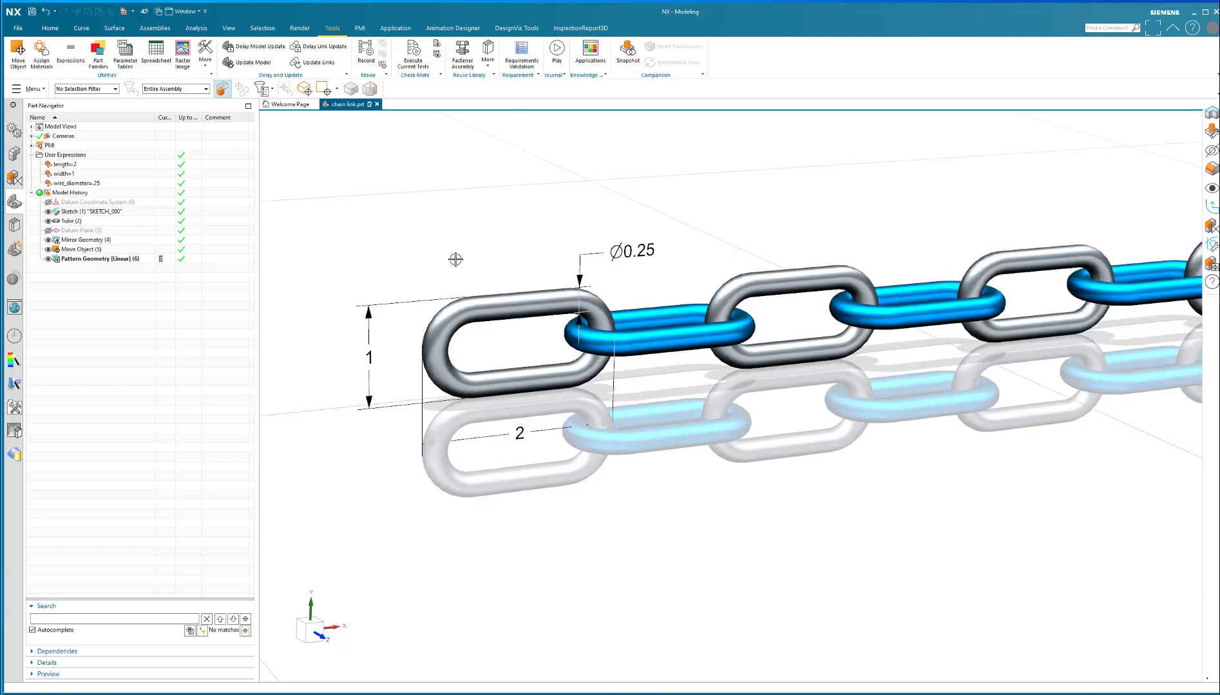
drag(455, 259, 457, 261)
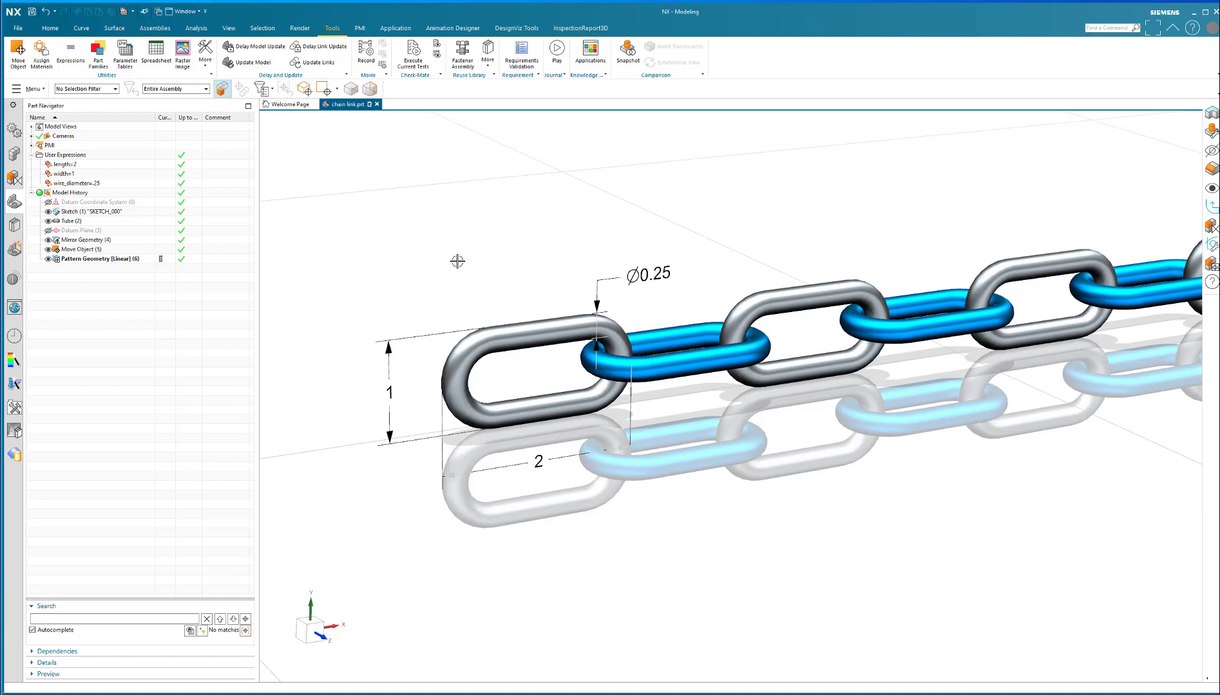
mouse_move(478, 303)
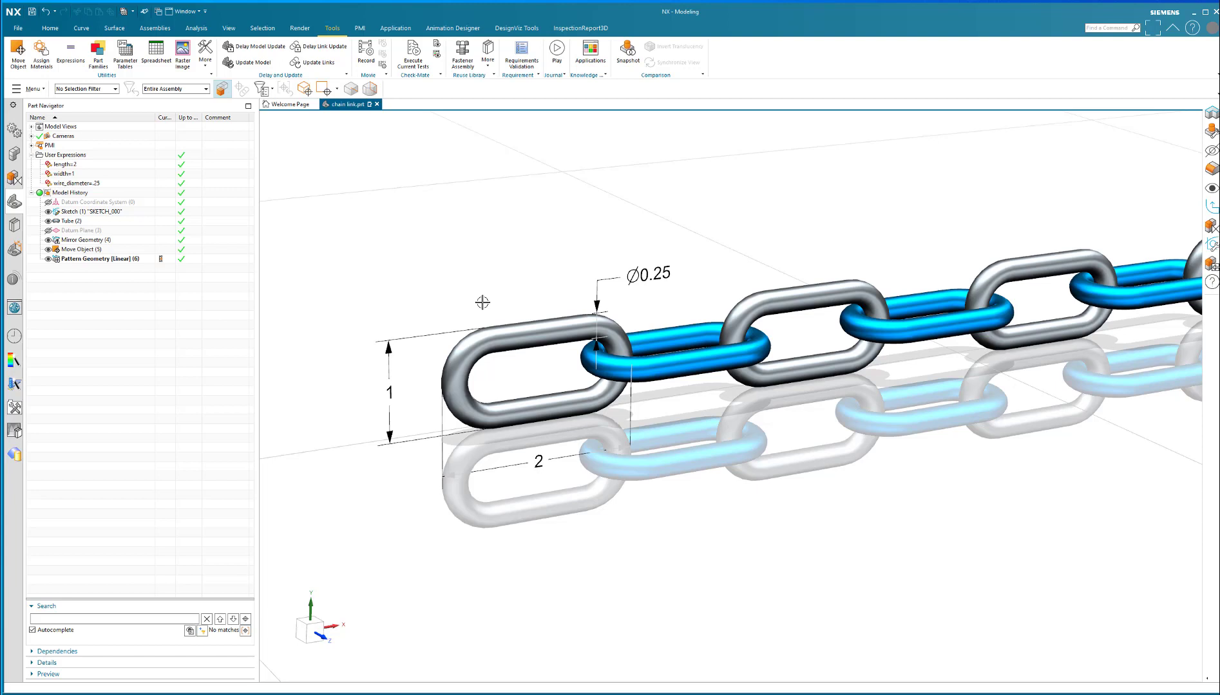
mouse_move(913, 305)
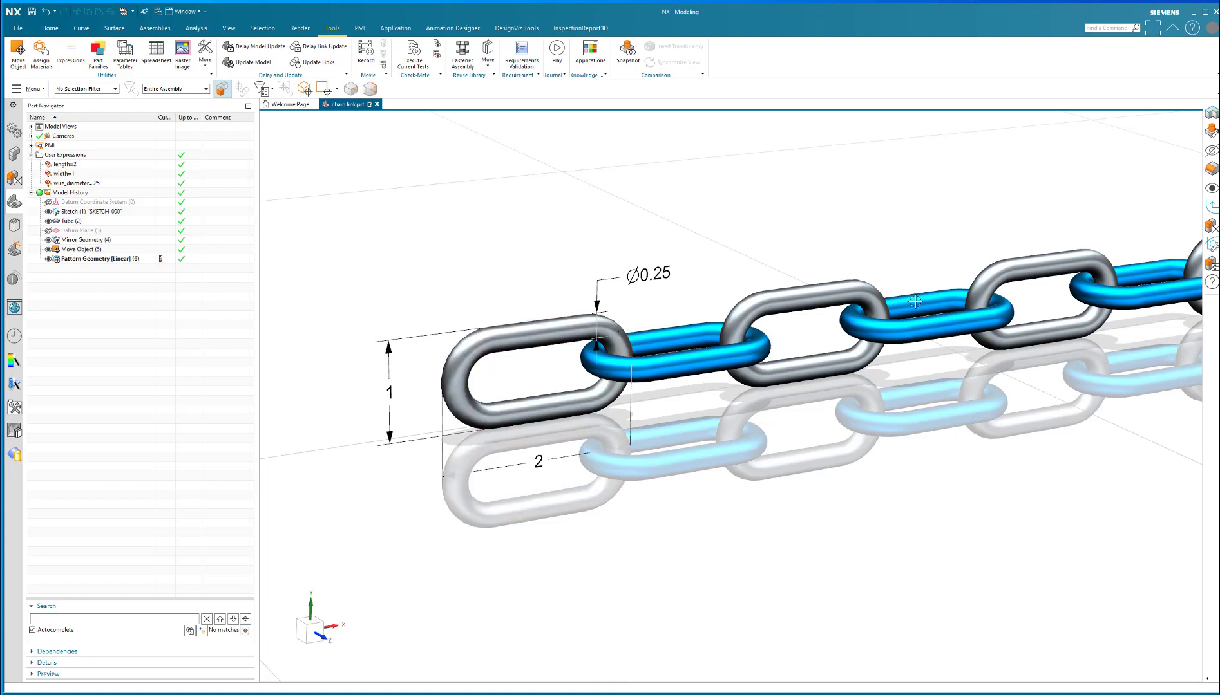
mouse_move(709, 228)
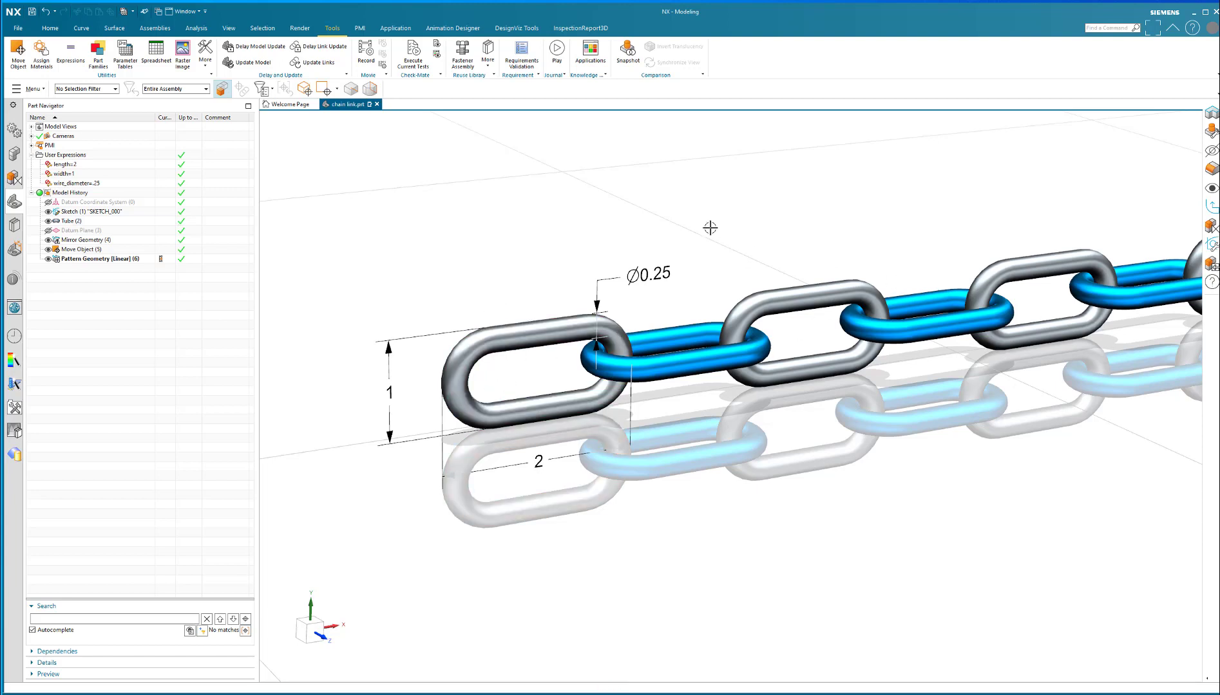
mouse_move(458, 280)
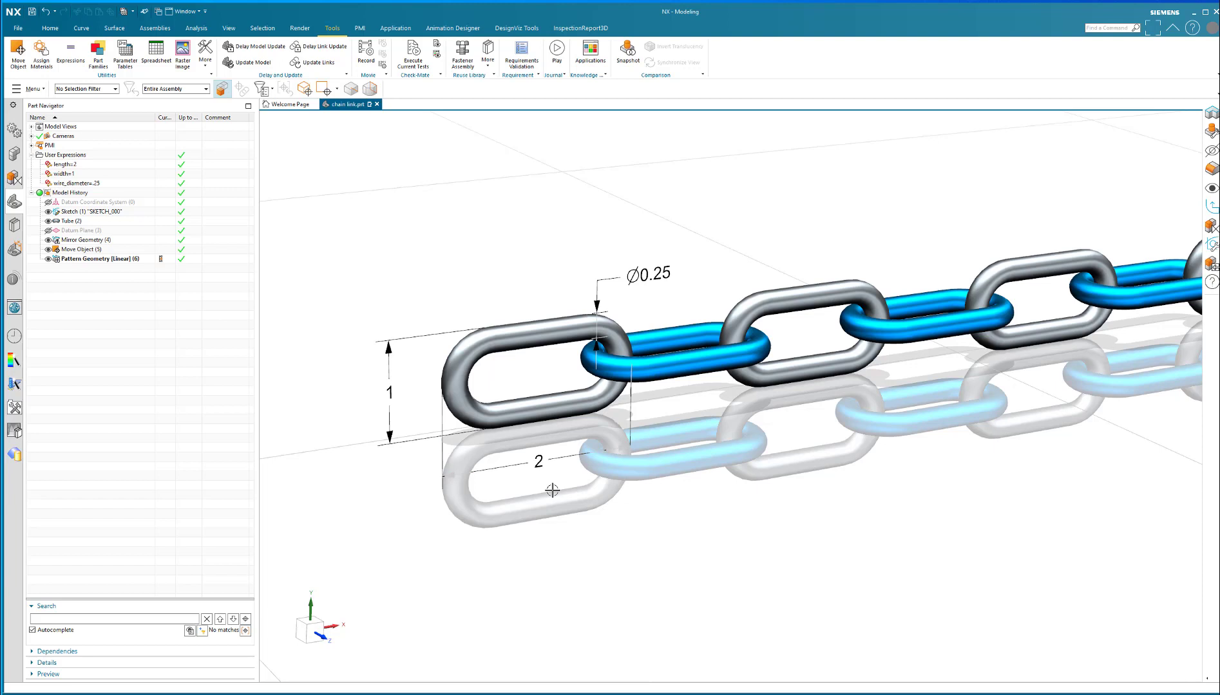
click(647, 275)
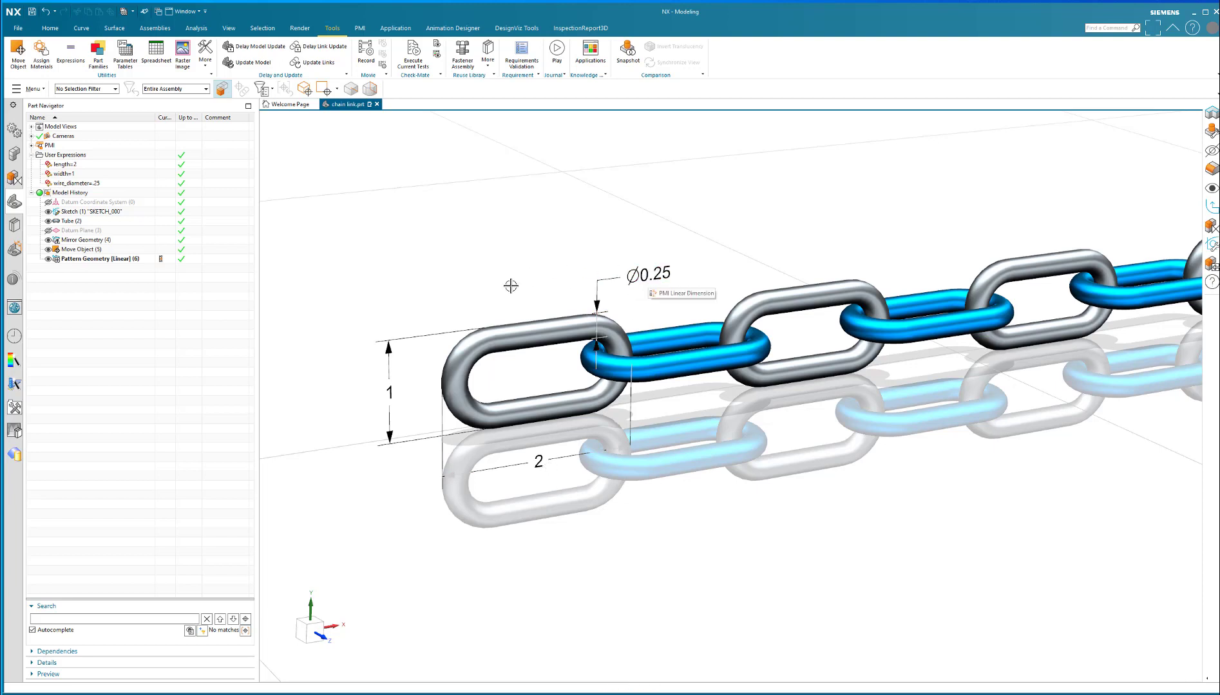
mouse_move(415, 278)
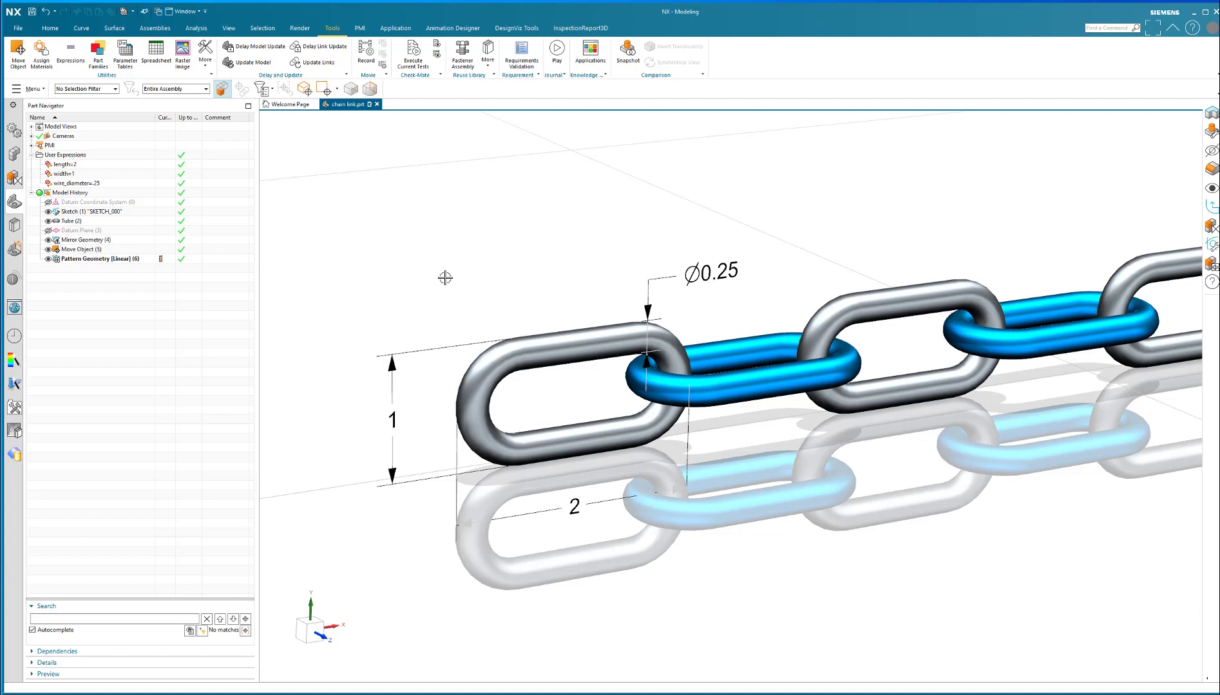
mouse_move(447, 281)
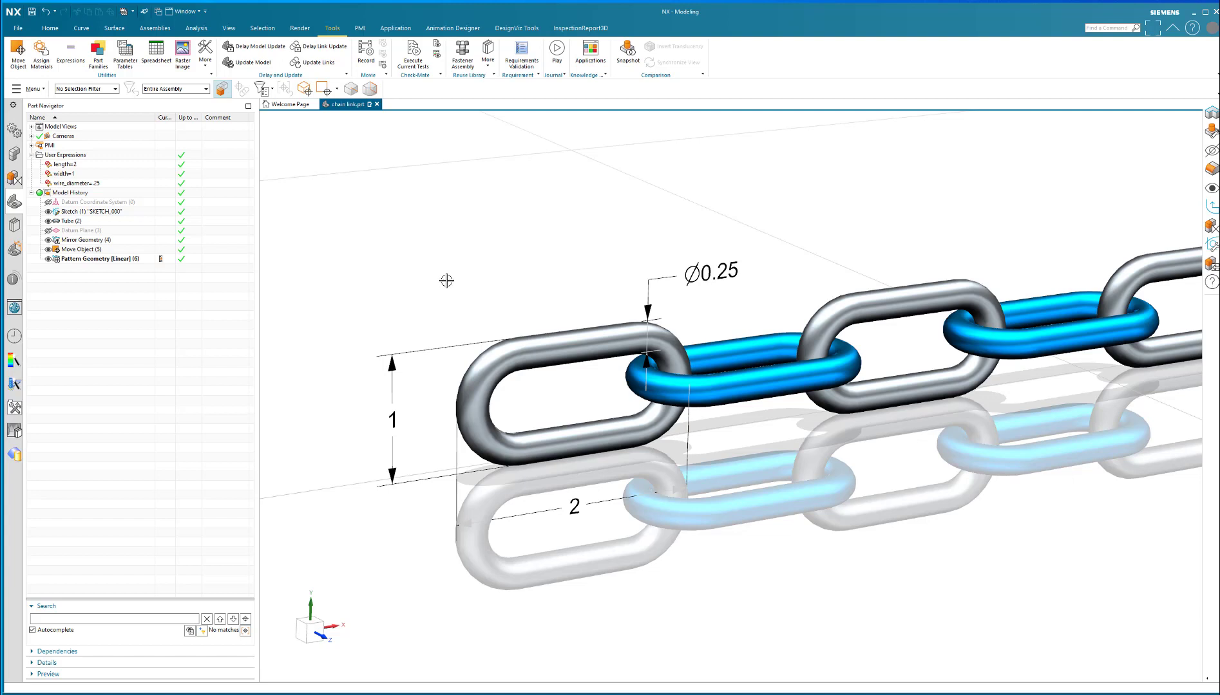
mouse_move(483, 280)
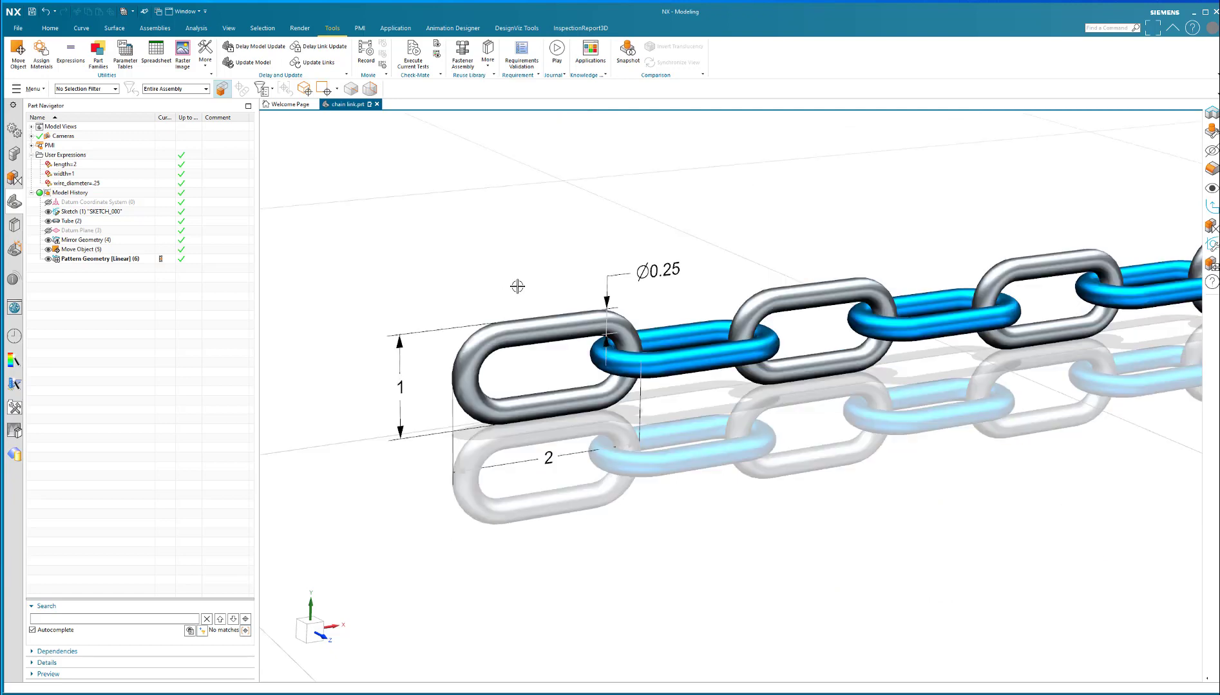
drag(517, 287, 557, 276)
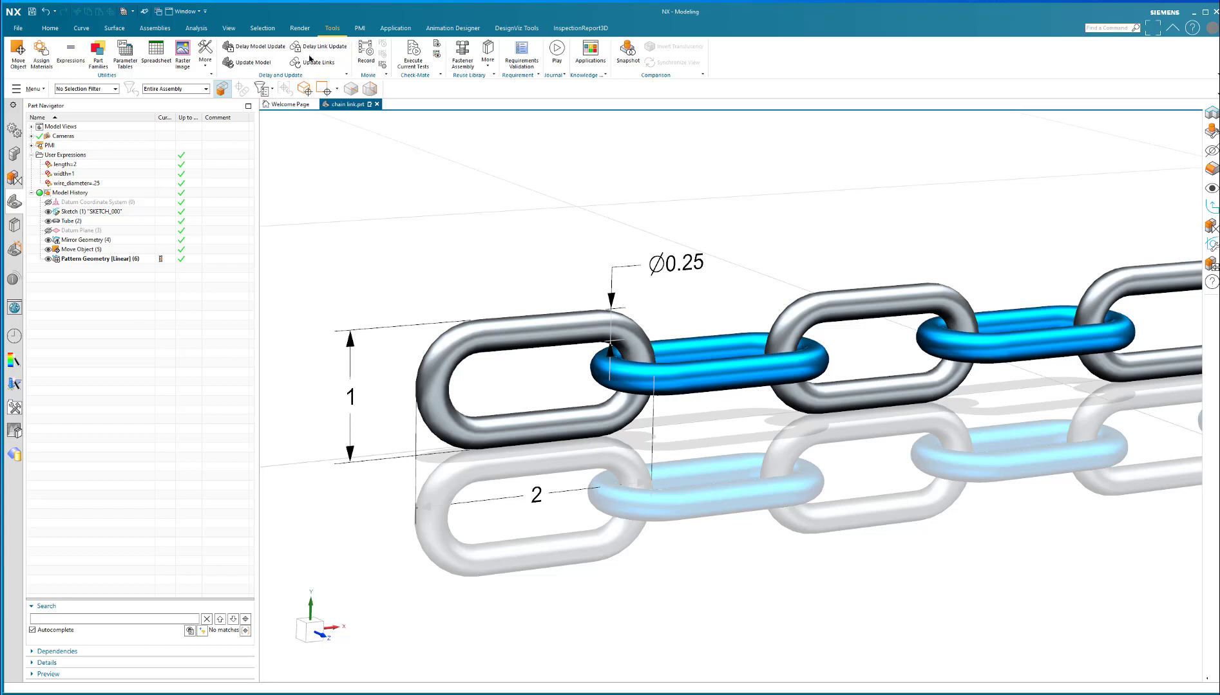
mouse_move(124, 54)
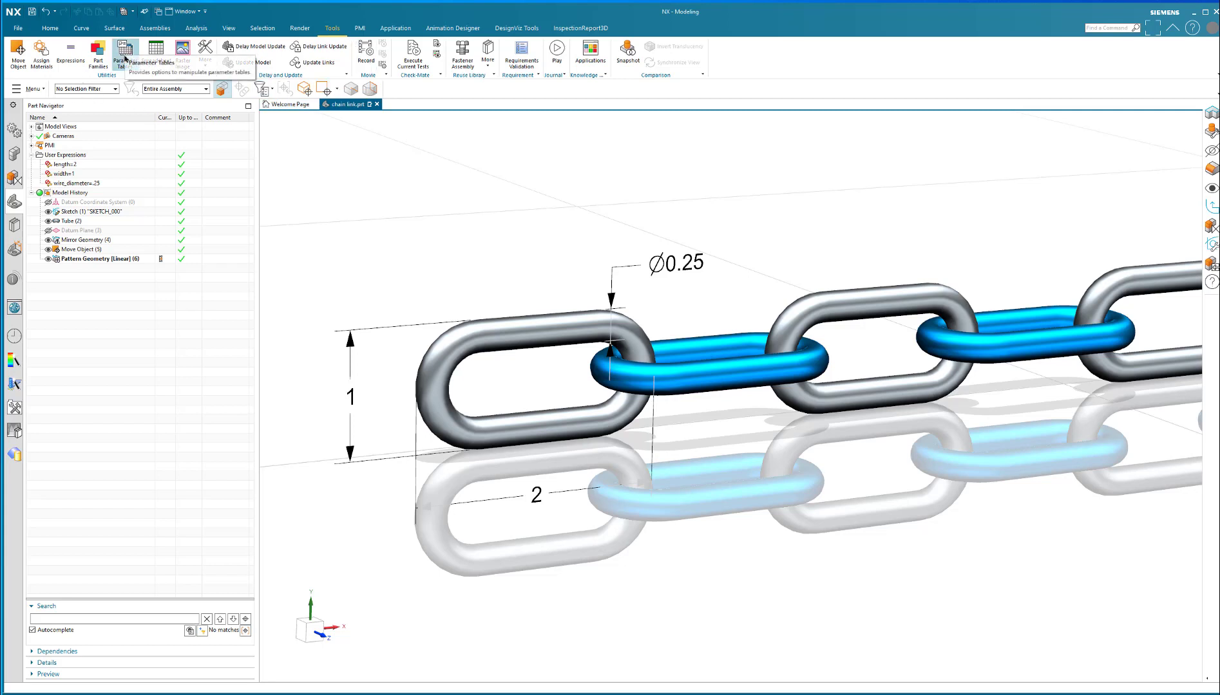
Delete the old parameter table with its small, medium, large and extra large configurations.
click(124, 52)
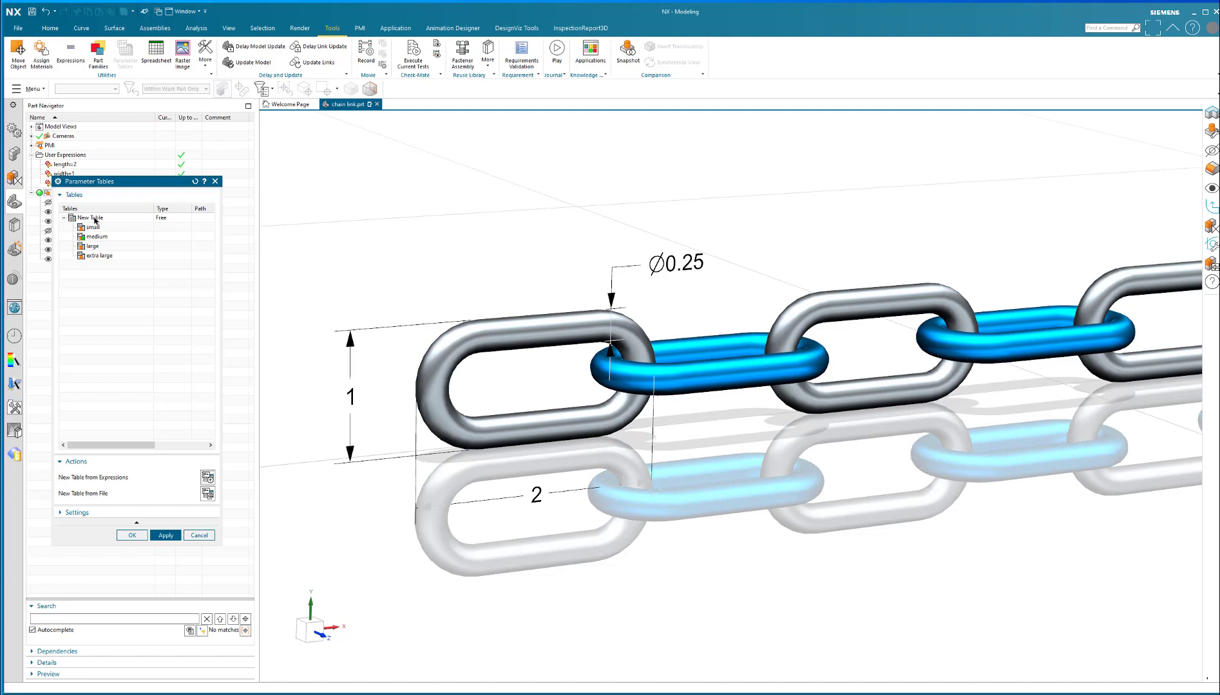
right_click(90, 217)
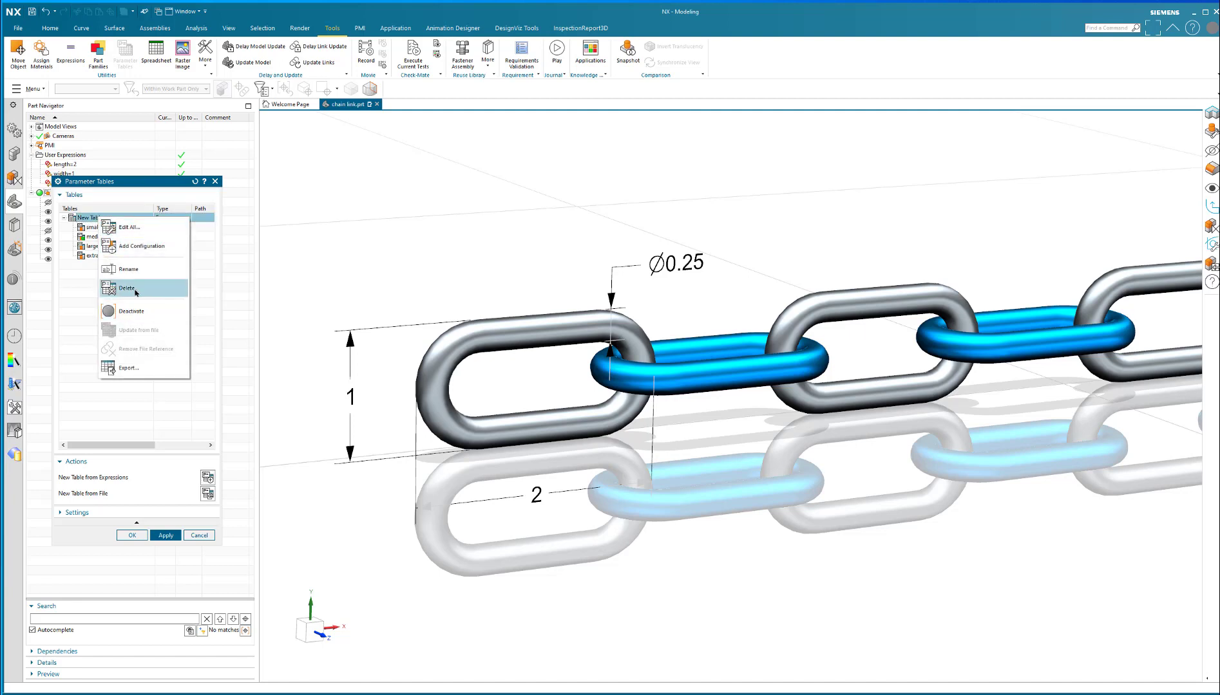
click(127, 288)
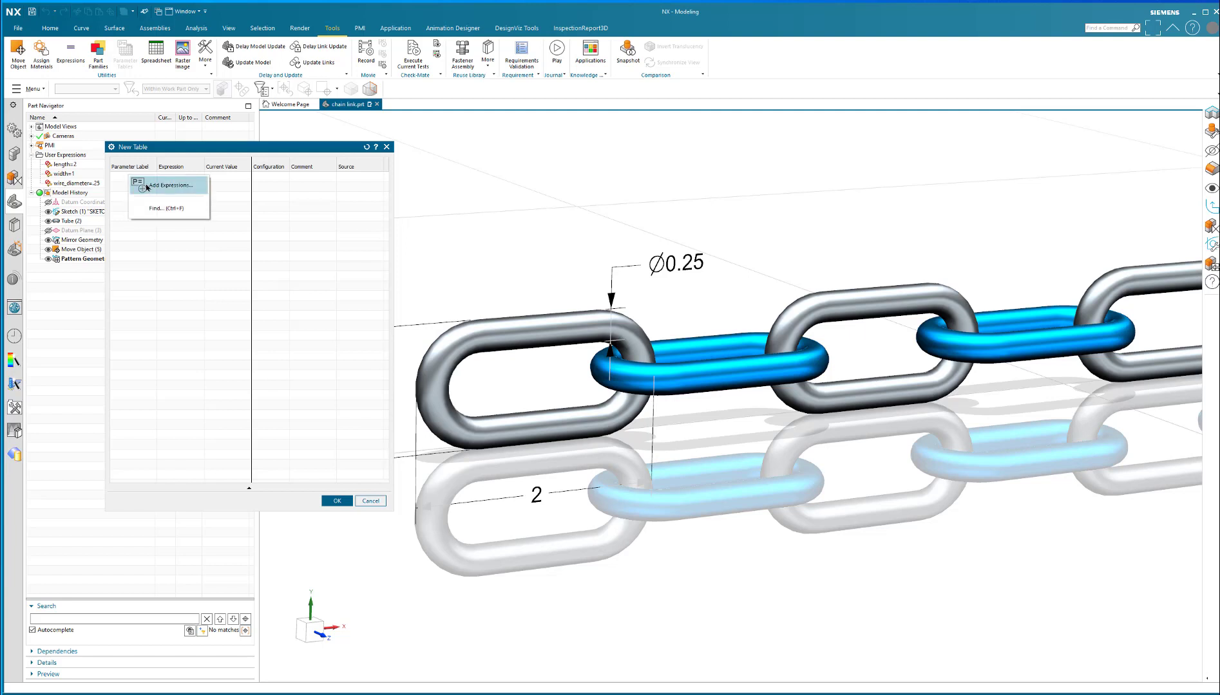
Add the length, width and wire_diameter expressions to the new parameter table.
click(166, 184)
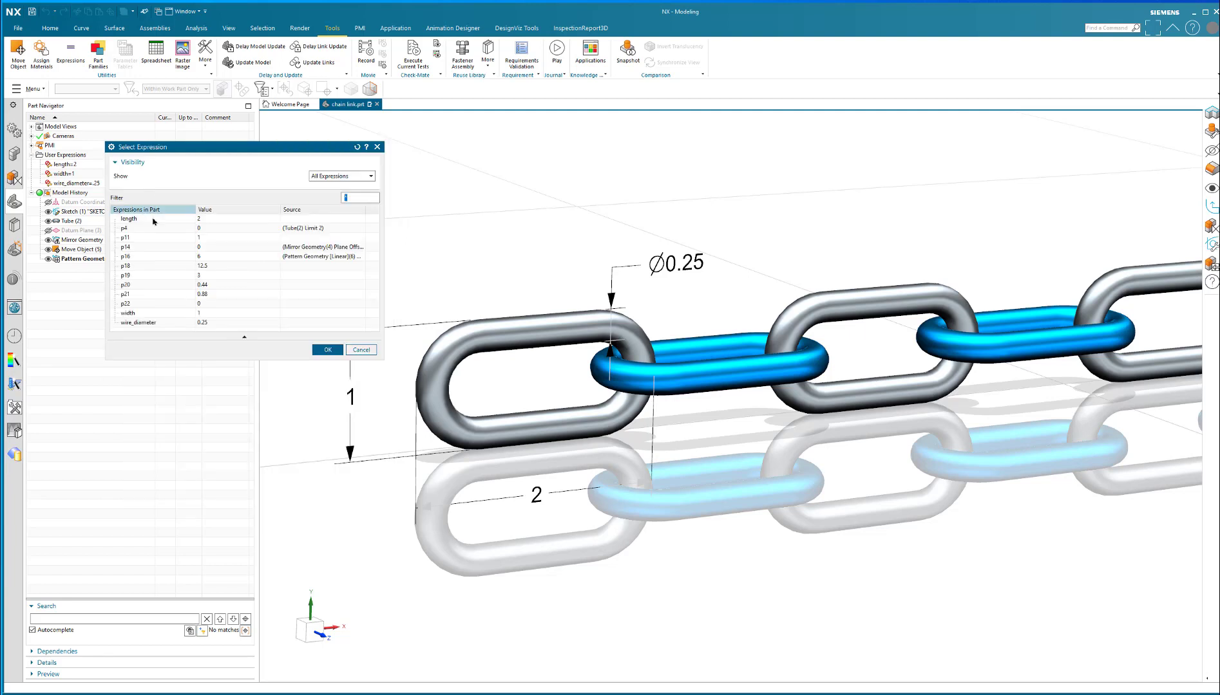
click(129, 313)
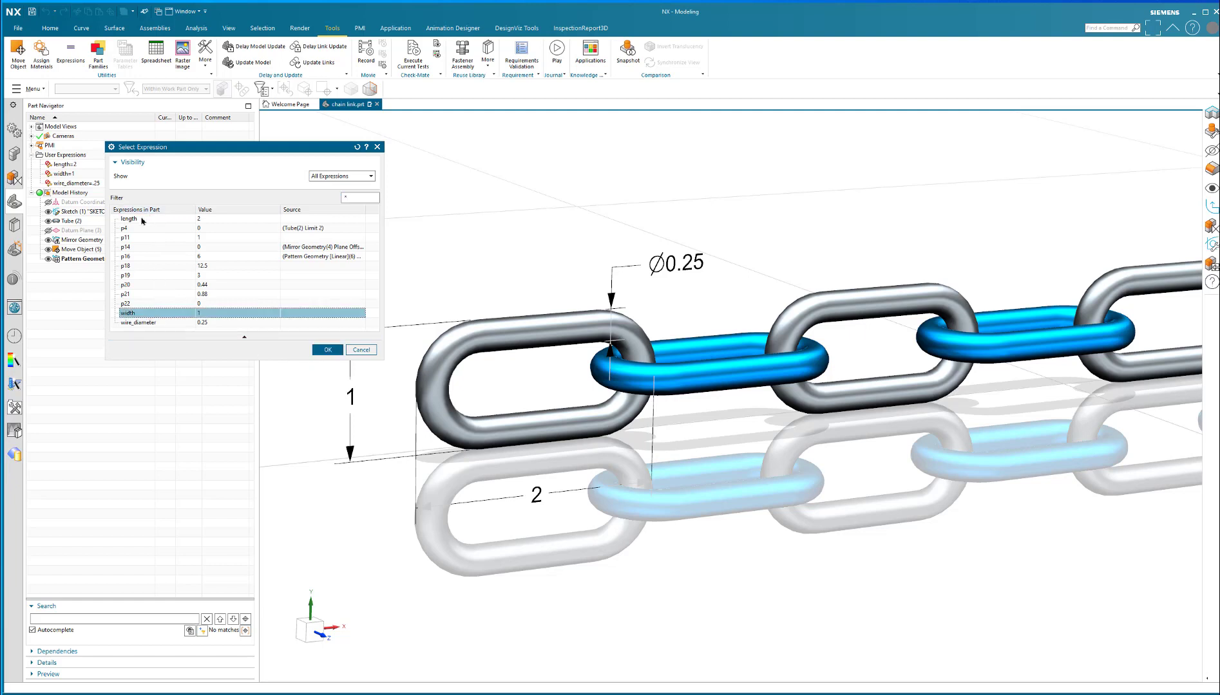
click(128, 218)
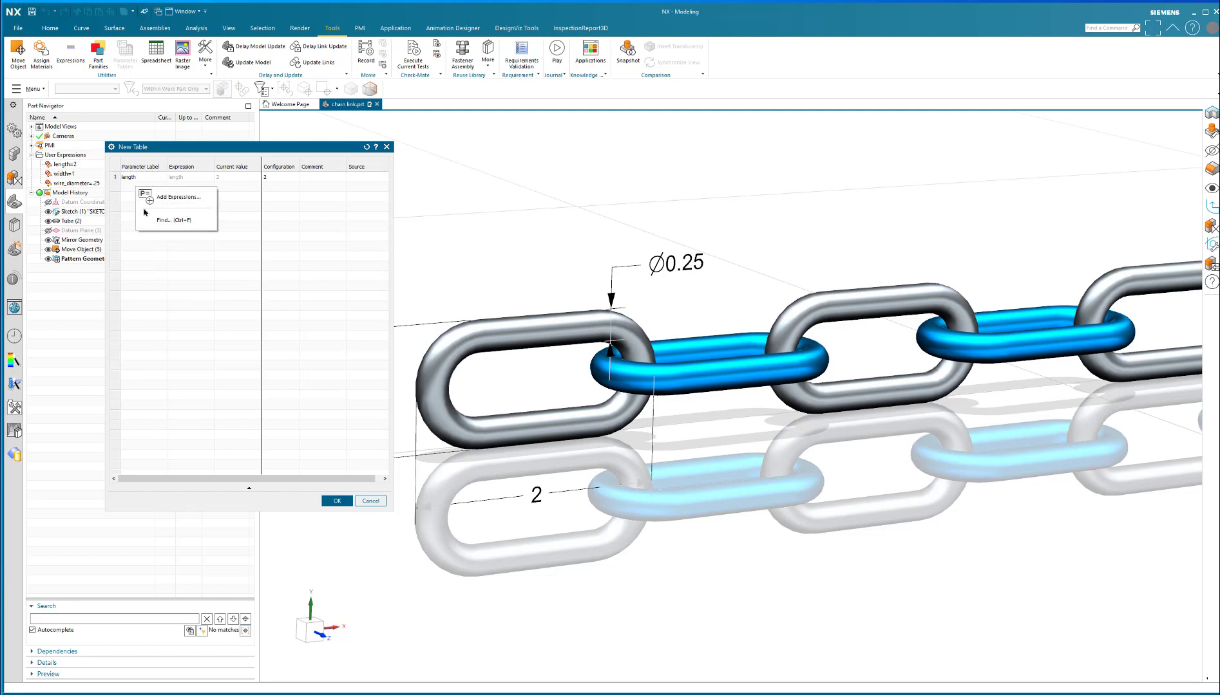
click(178, 197)
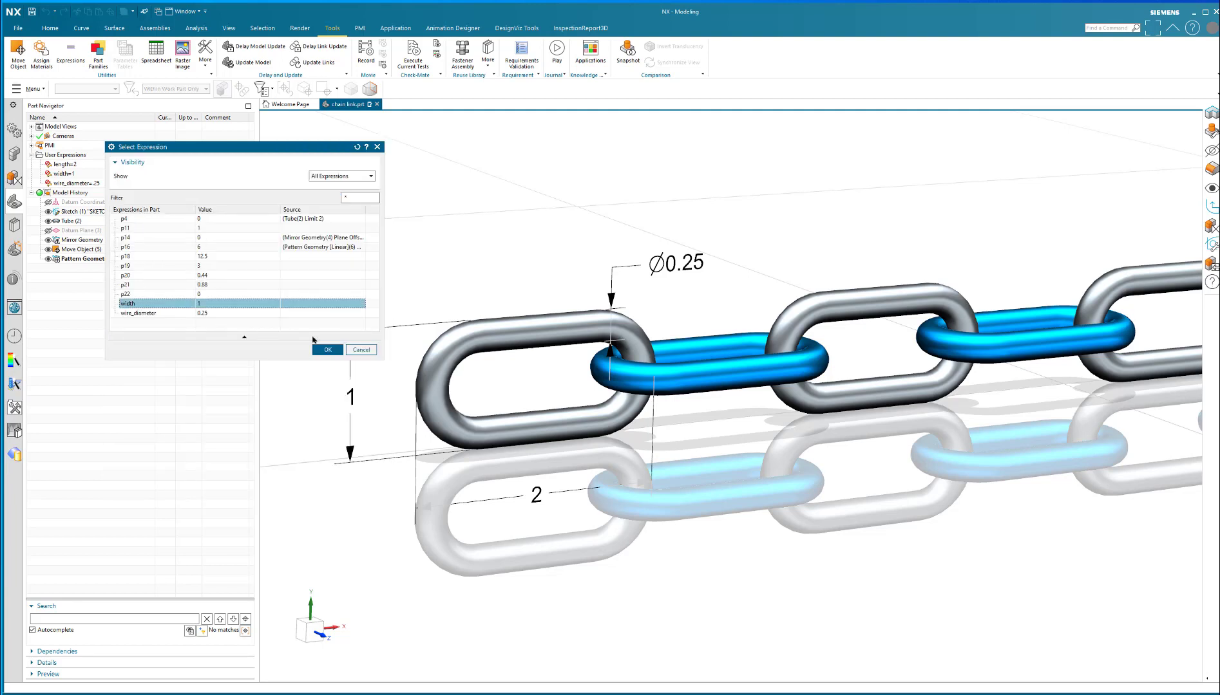
click(326, 350)
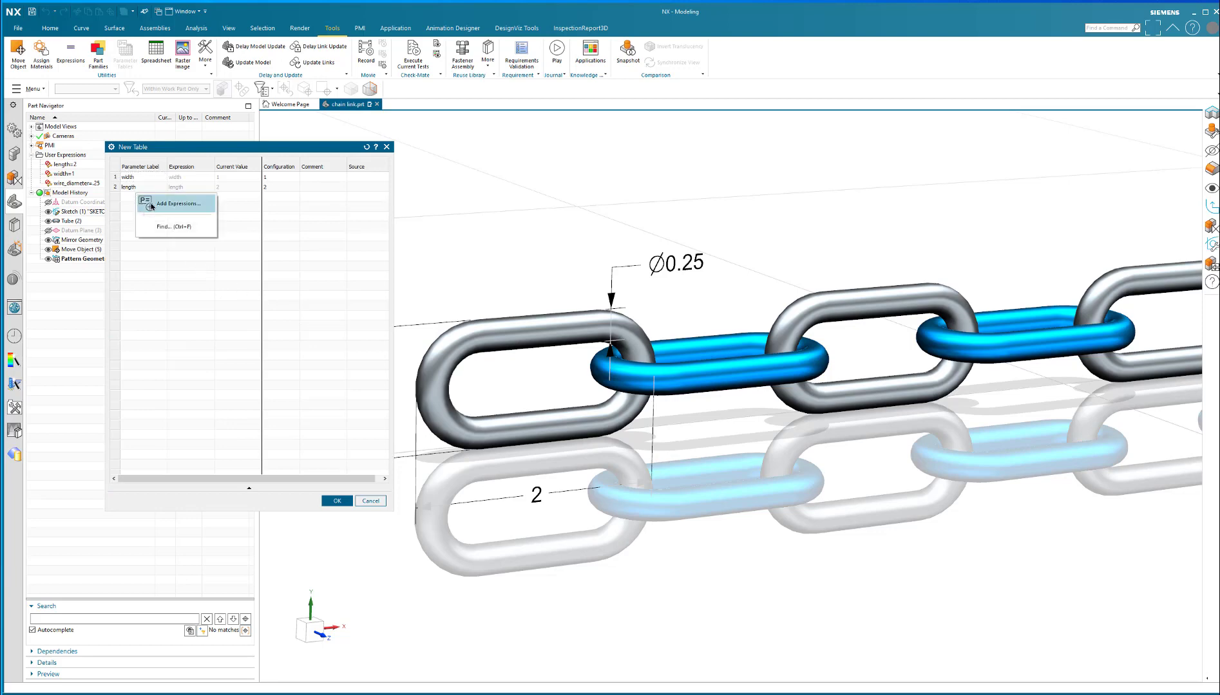
click(179, 203)
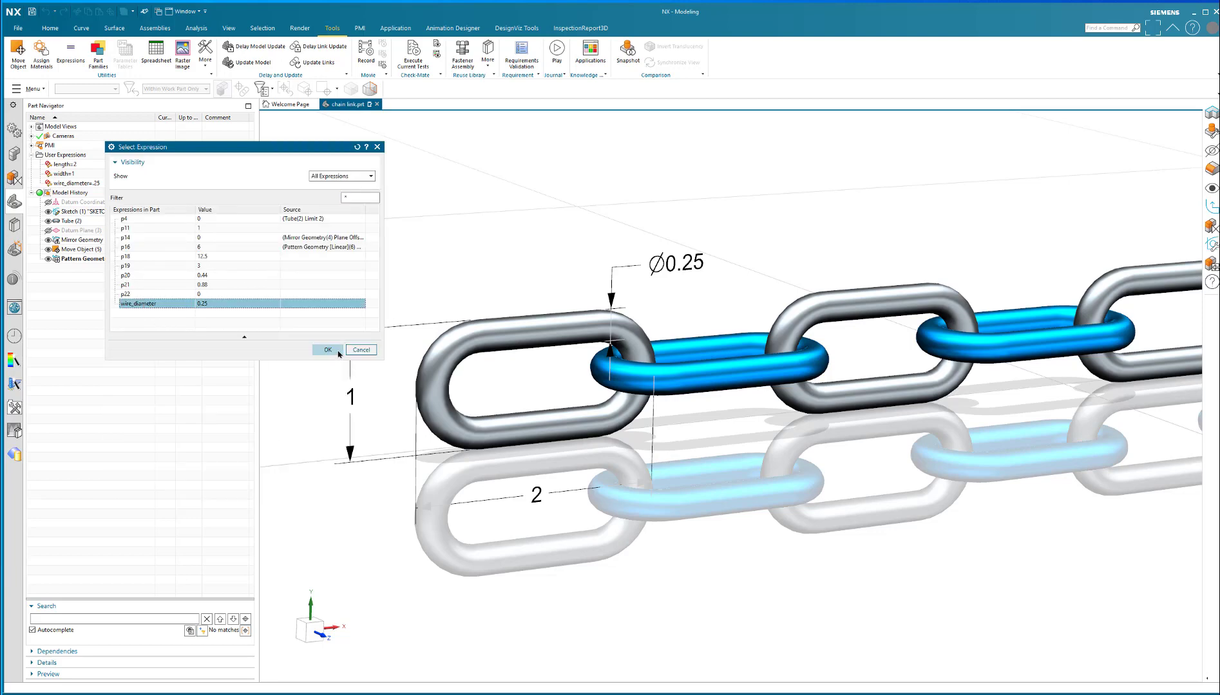
click(328, 349)
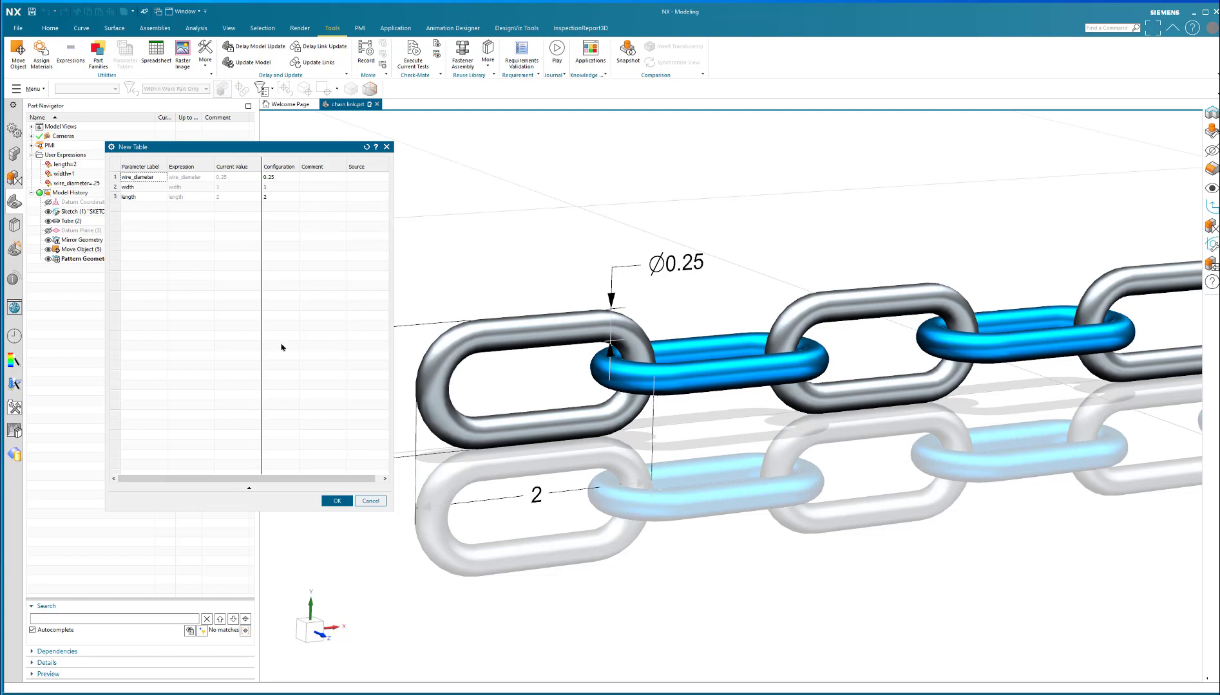
mouse_move(280, 224)
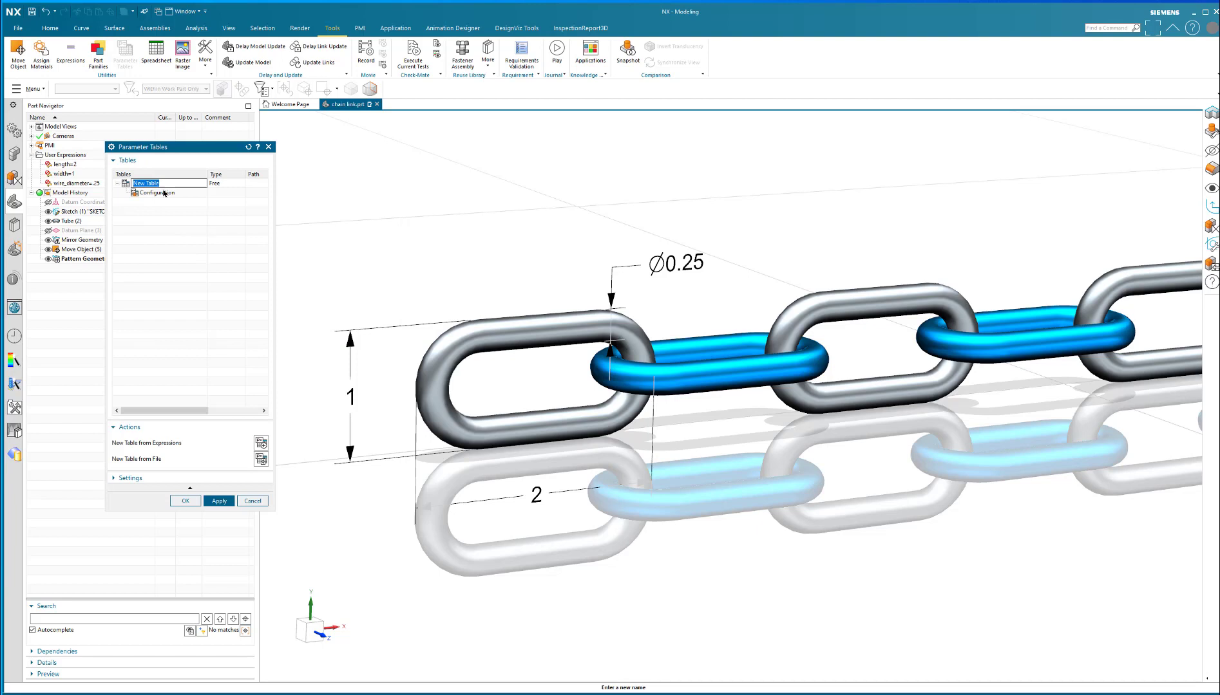
Rename the first configuration to 'small' and add another configuration.
right_click(154, 194)
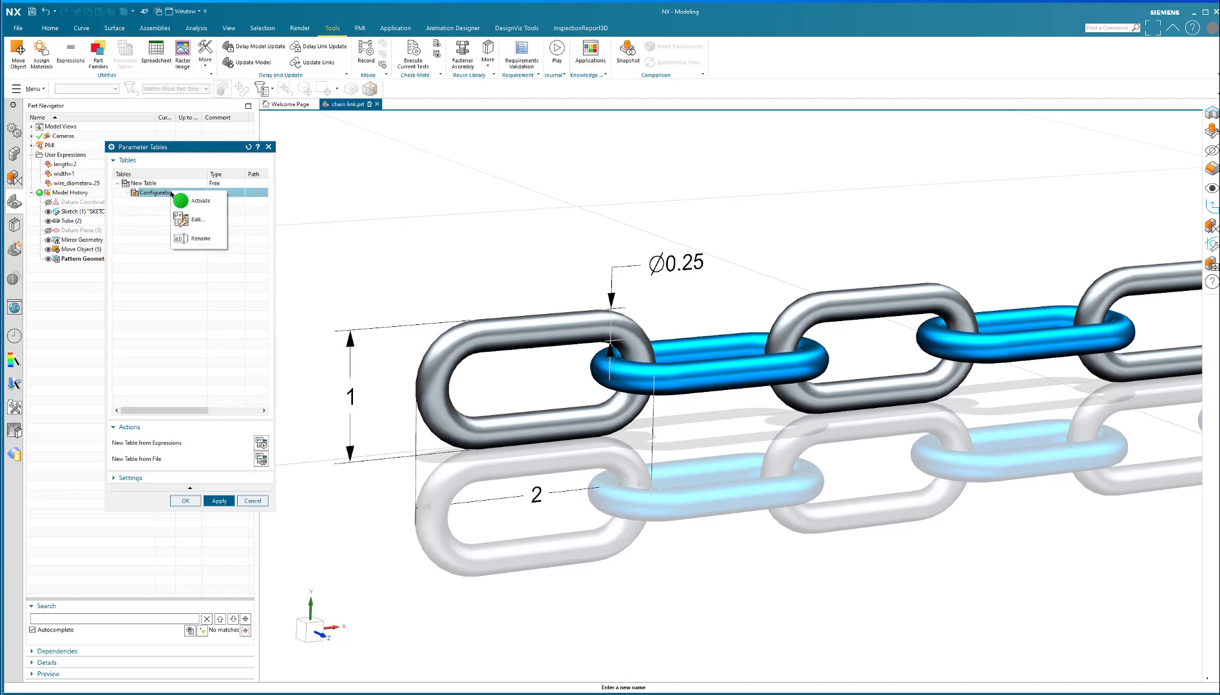
click(200, 238)
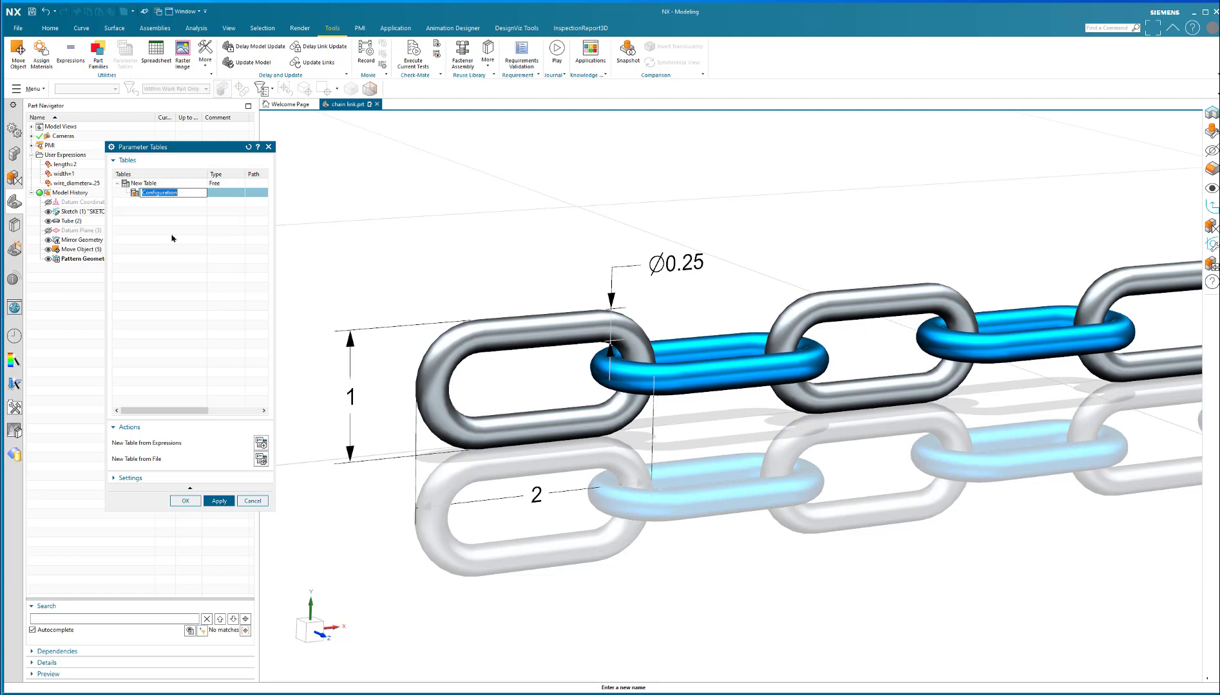
text(small)
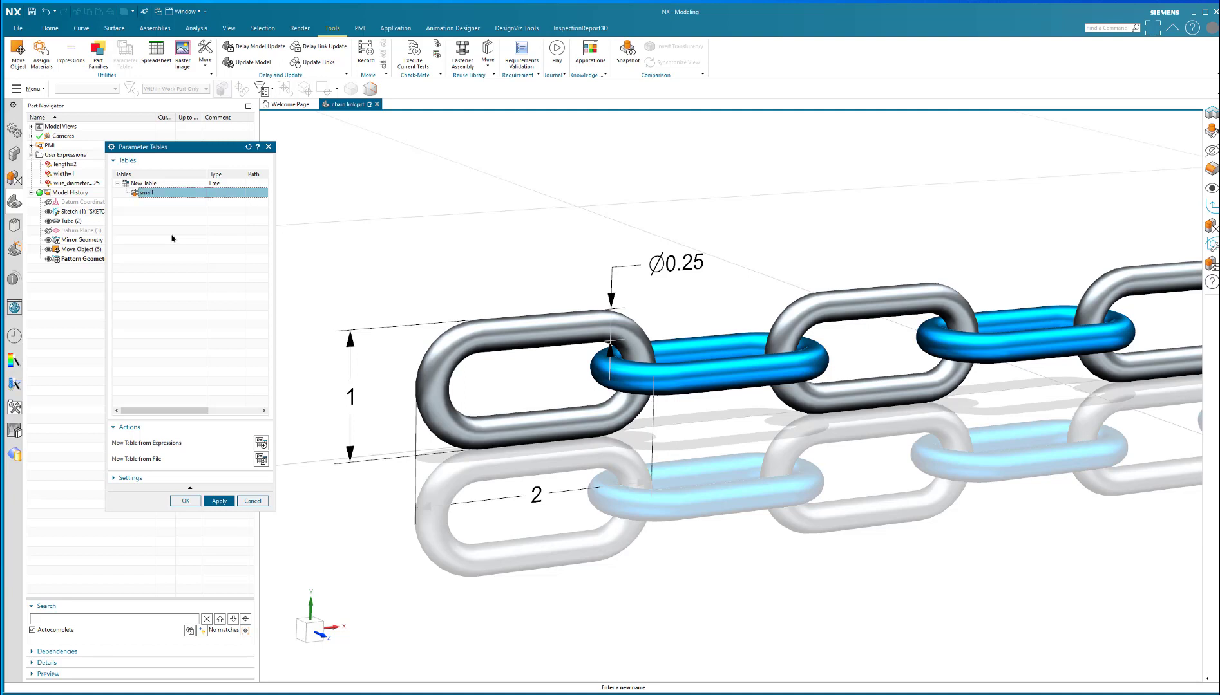
click(136, 183)
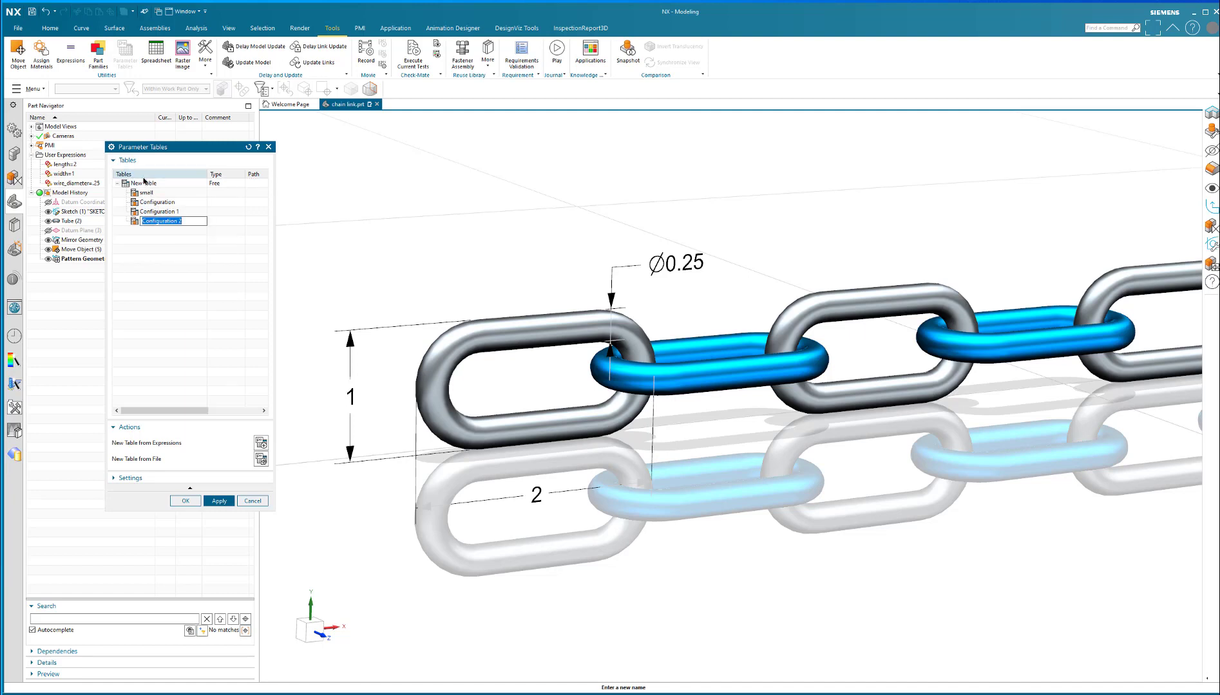
Add a fifth configuration and rename the defaults to medium, large, xl and Humongous.
right_click(142, 183)
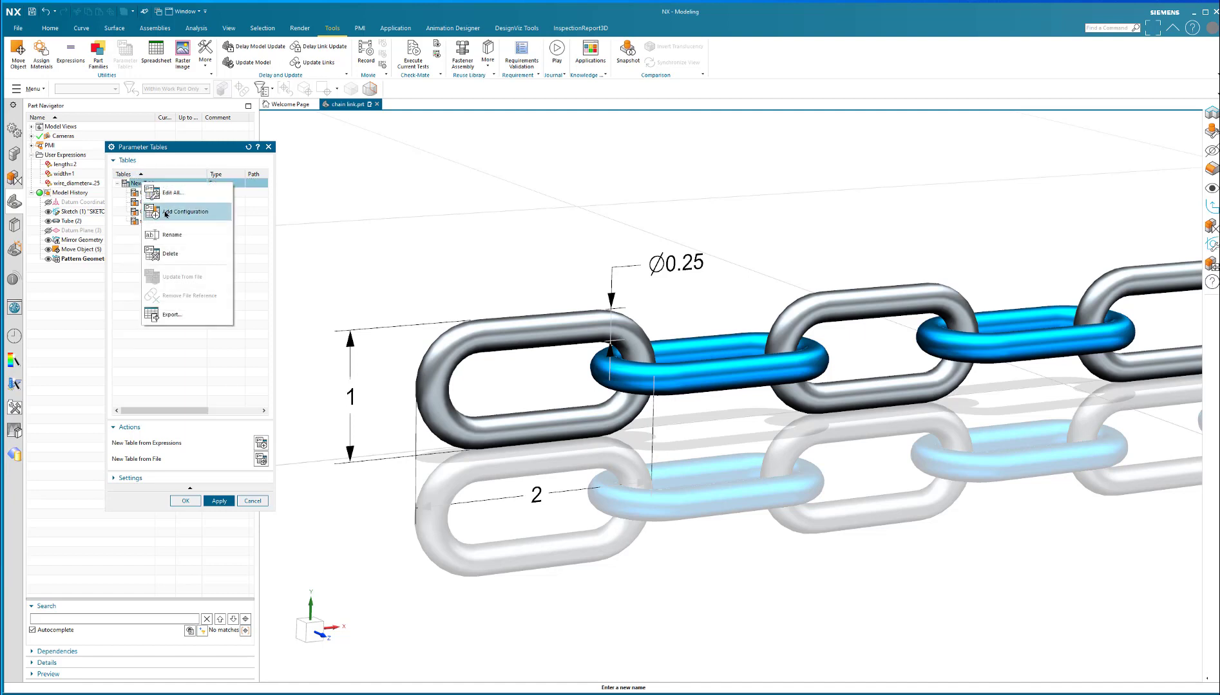
click(190, 211)
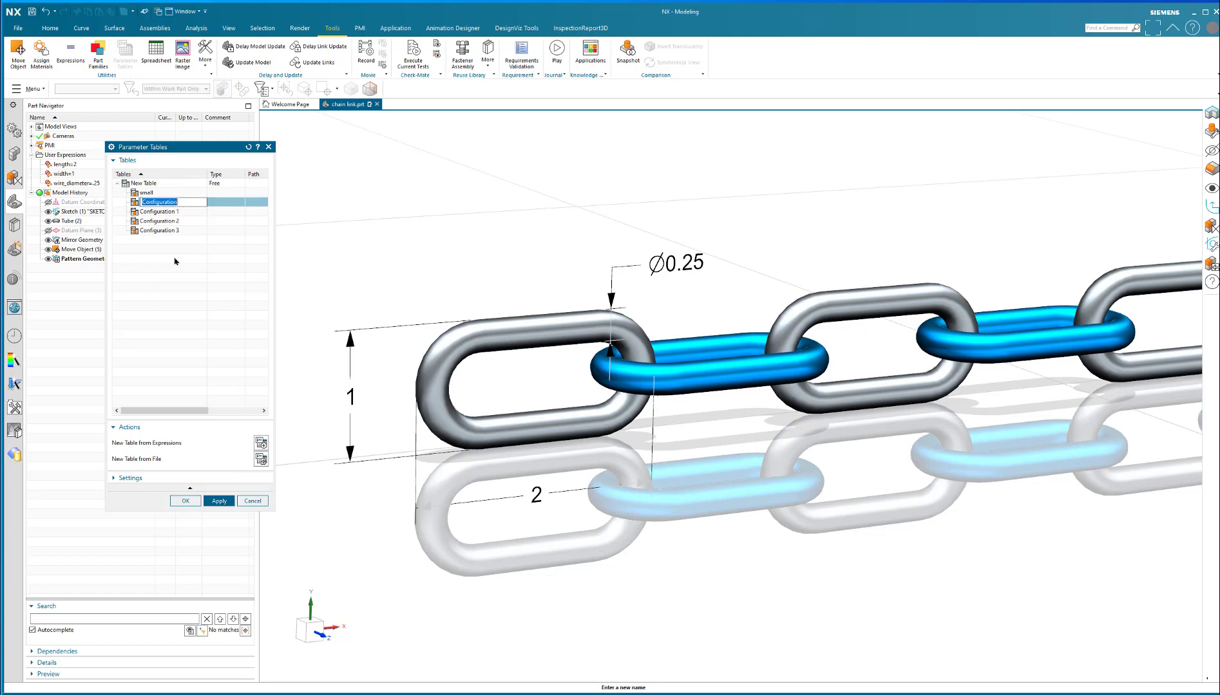
text(medium)
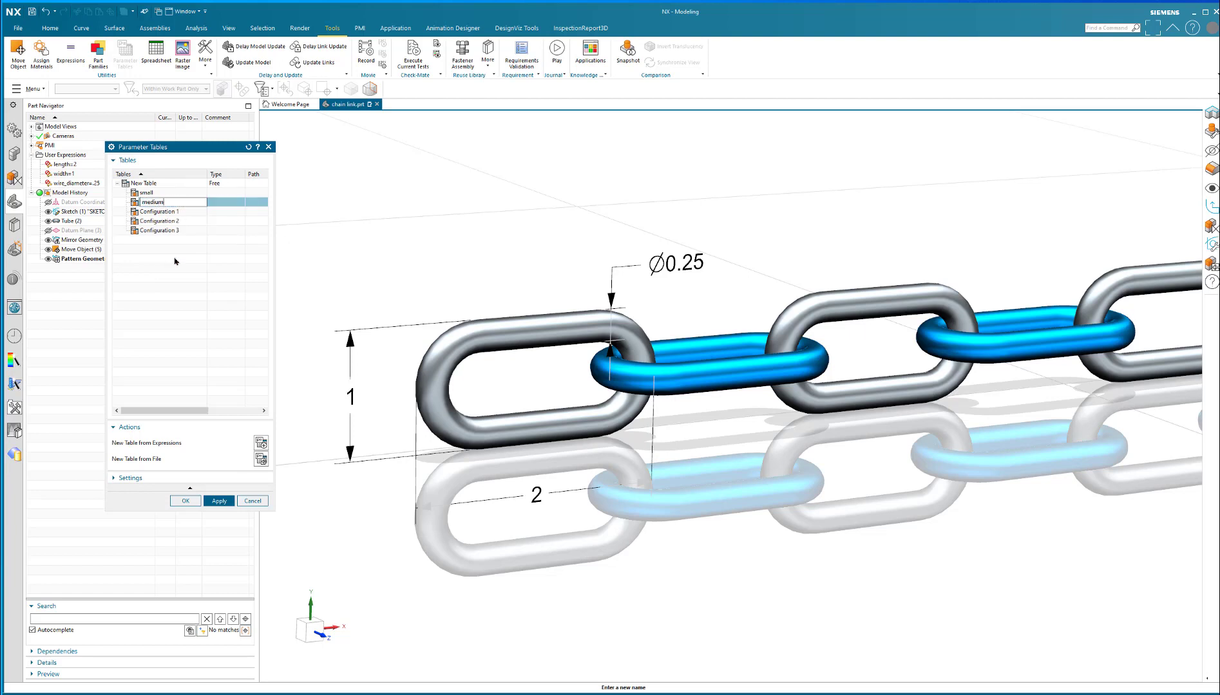
right_click(157, 211)
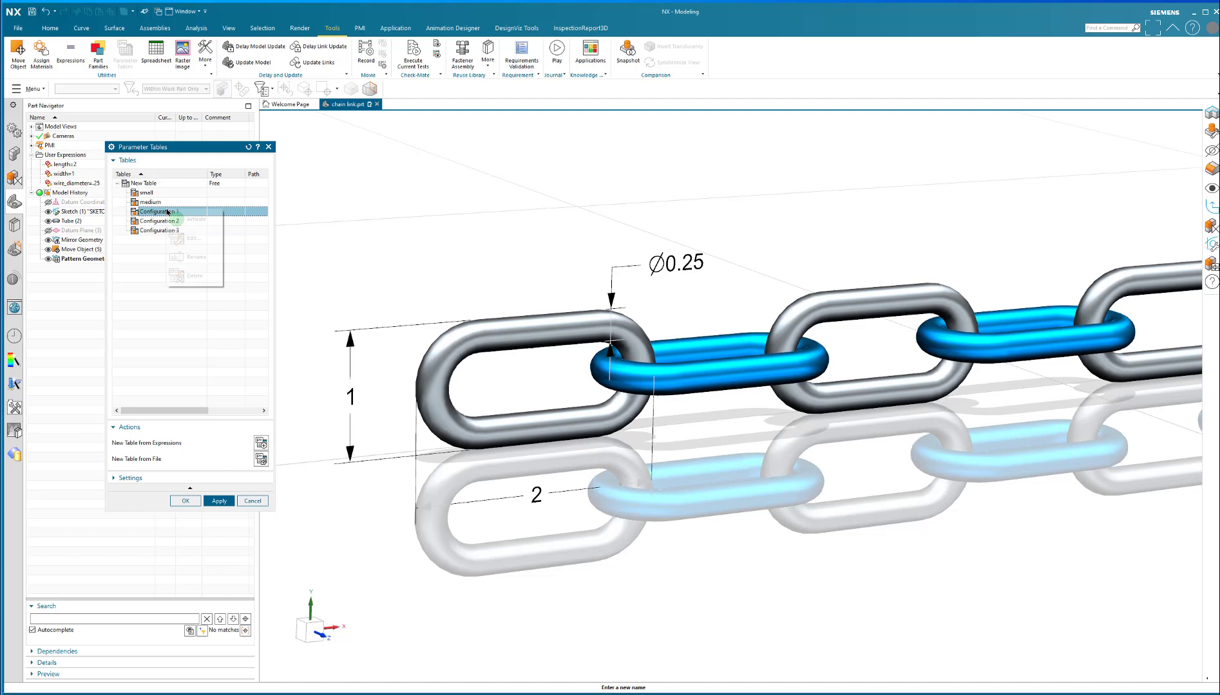
mouse_move(190, 238)
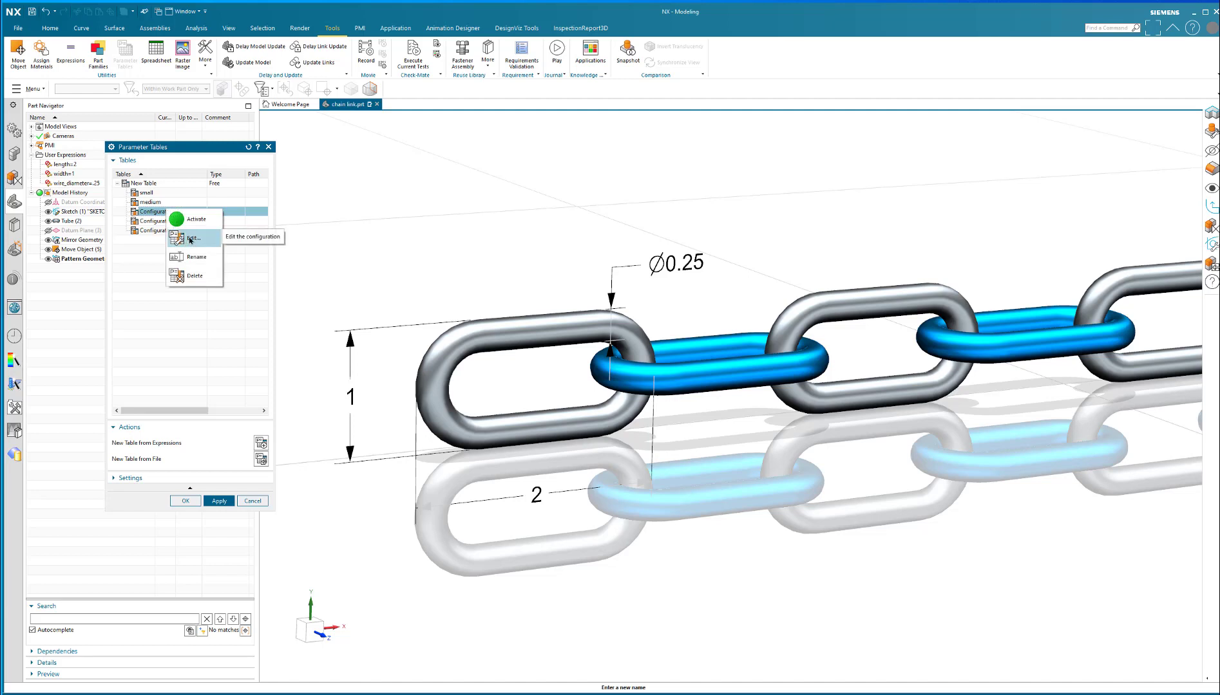
click(193, 238)
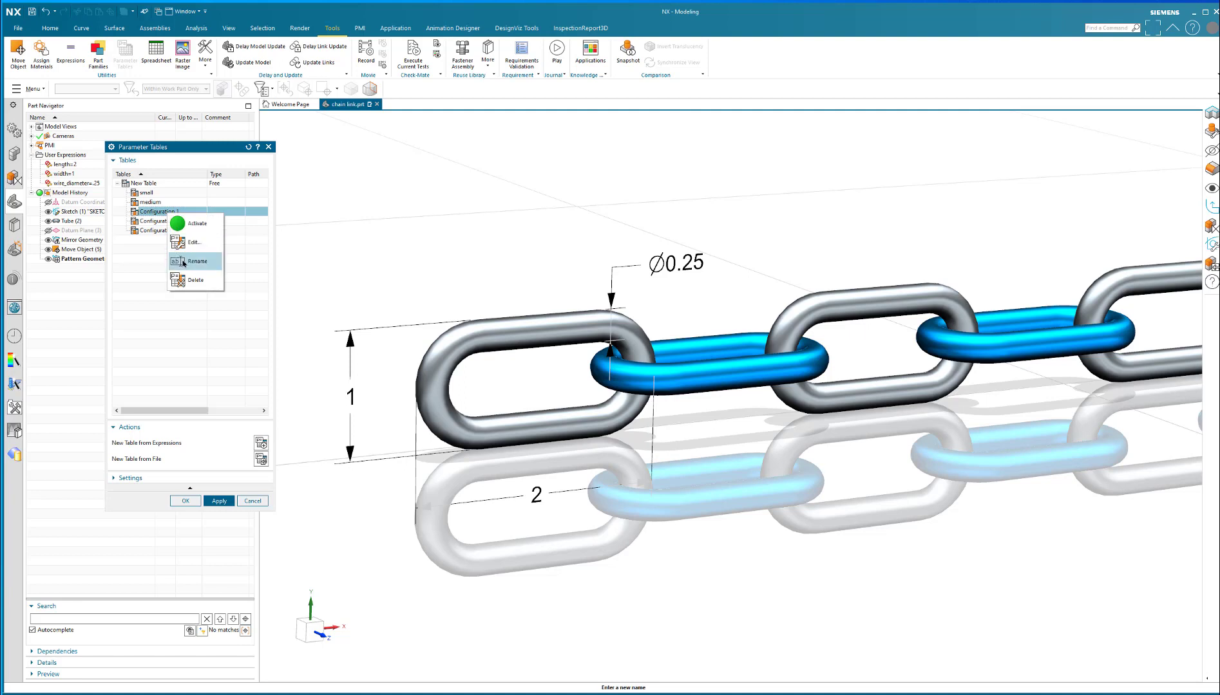
click(197, 261)
text(large)
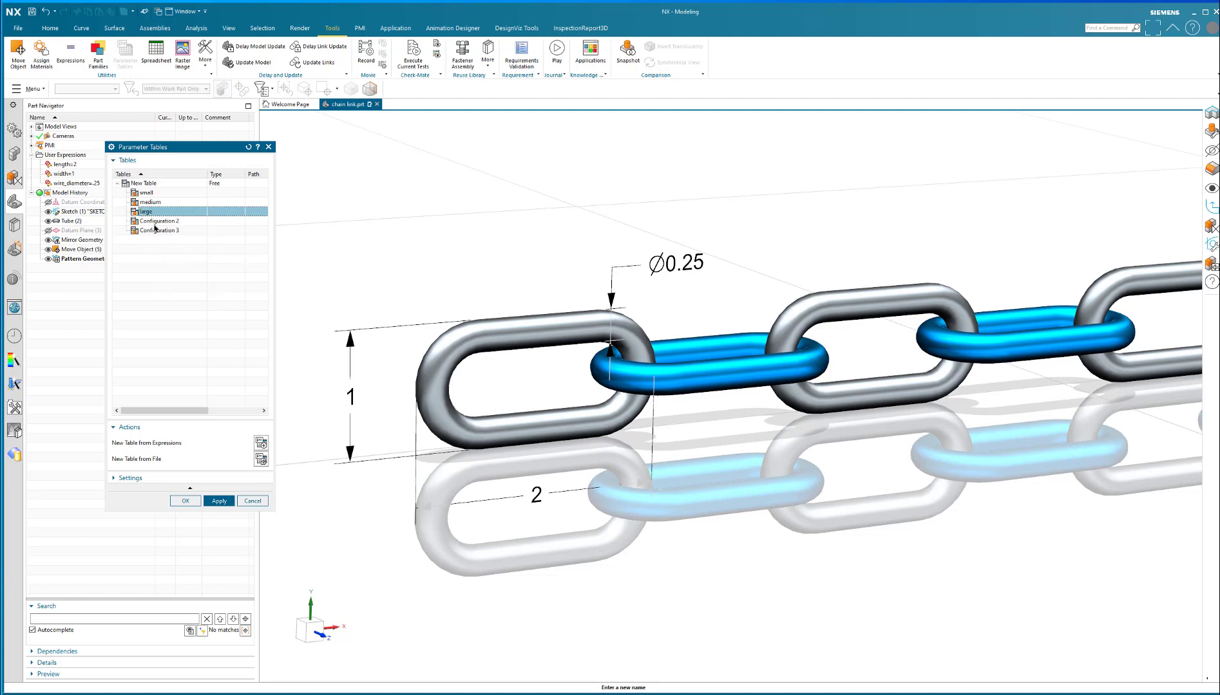
right_click(159, 221)
text(xl)
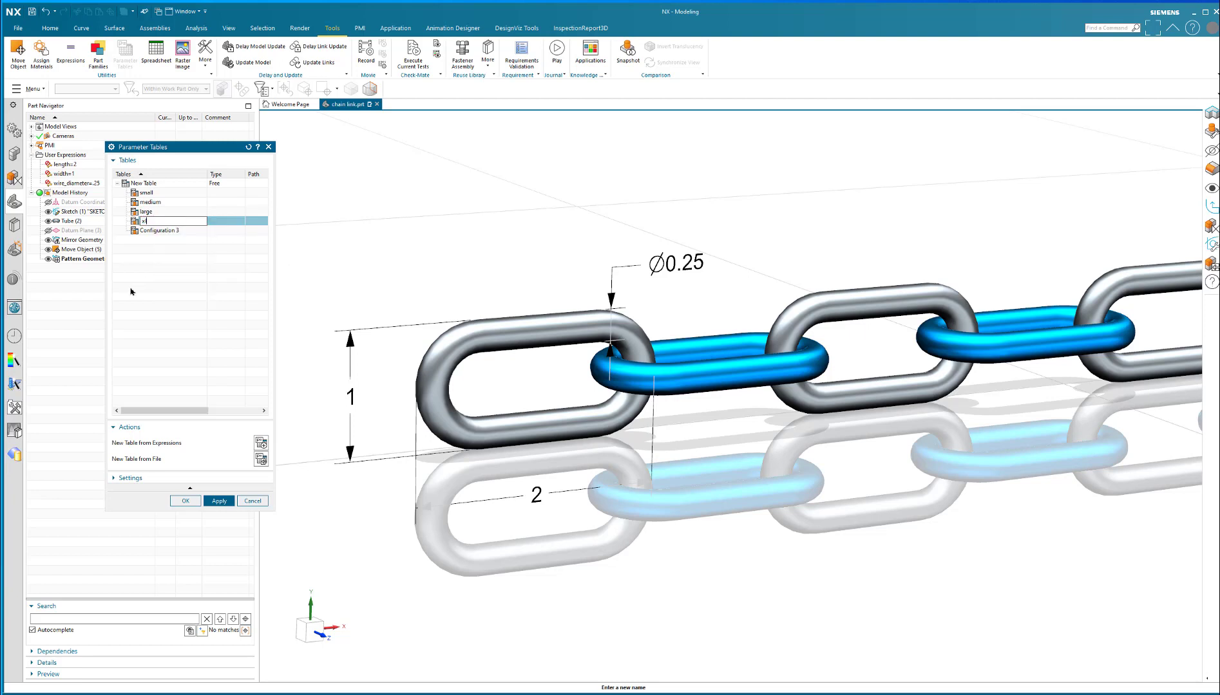
click(159, 230)
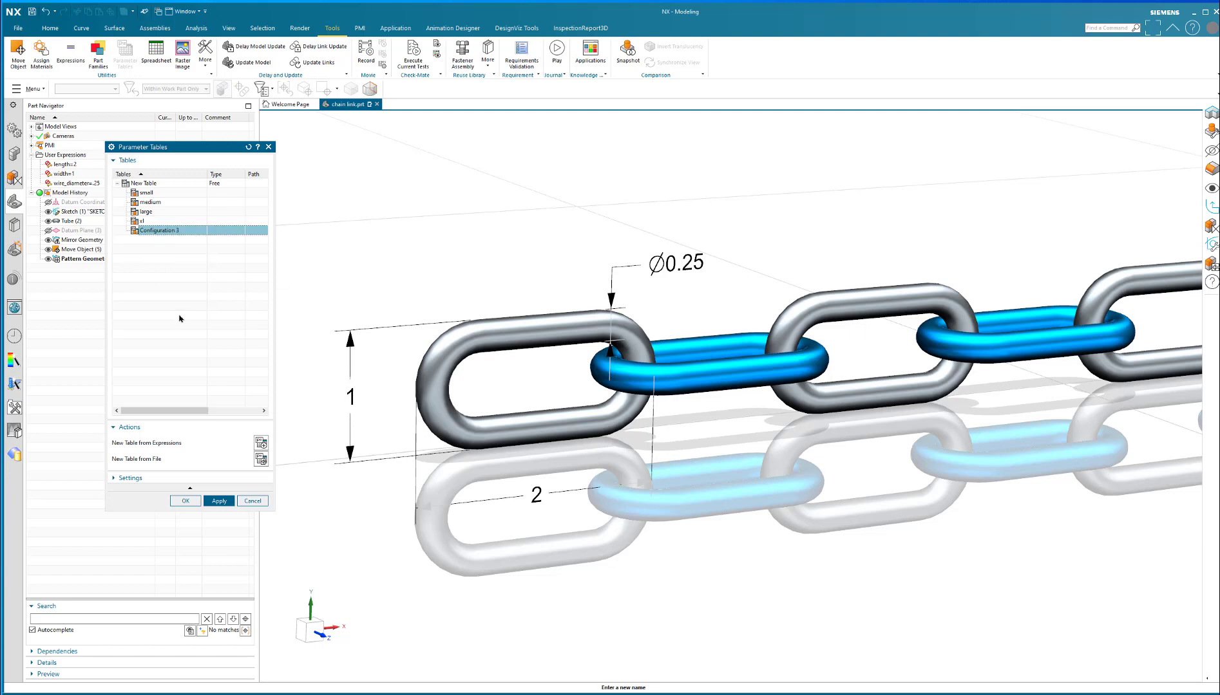
text(Humongus)
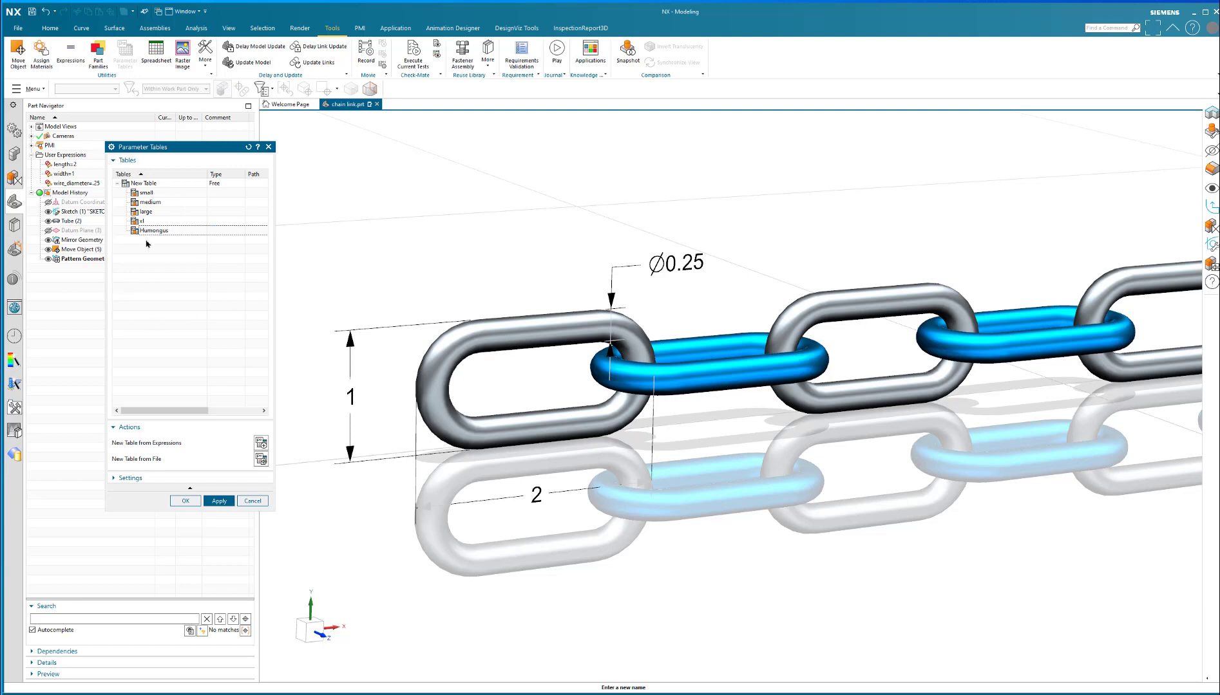
Open the medium configuration's values and begin editing its width.
click(149, 202)
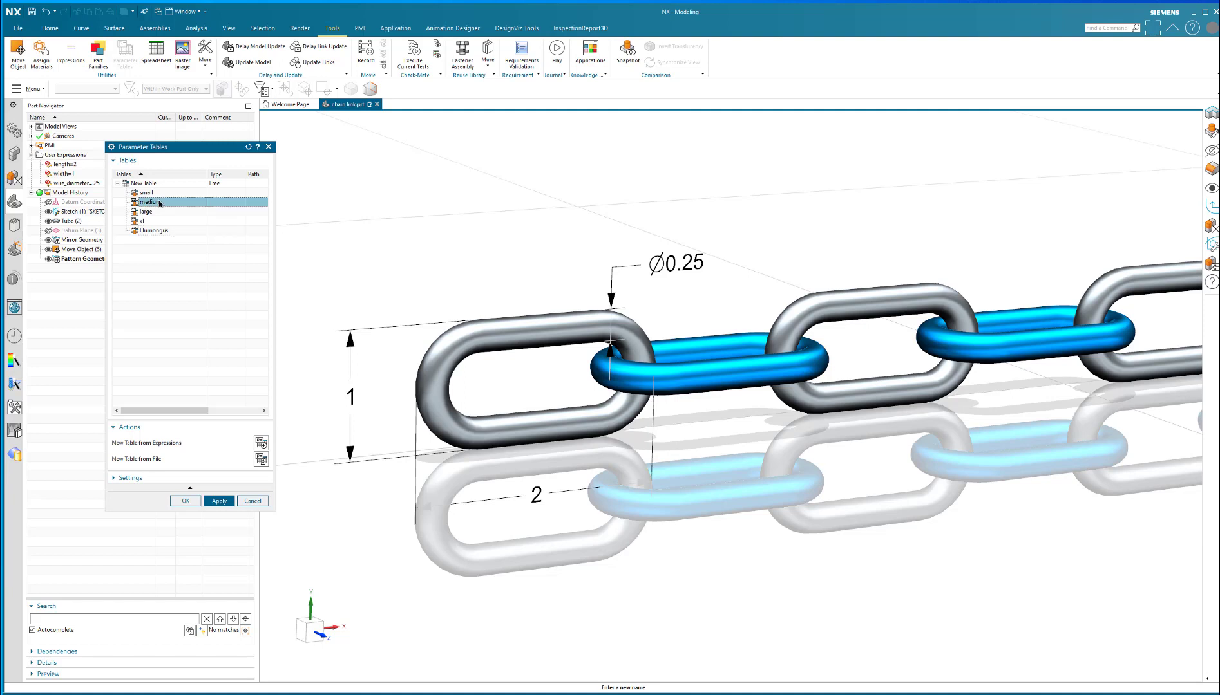
right_click(150, 201)
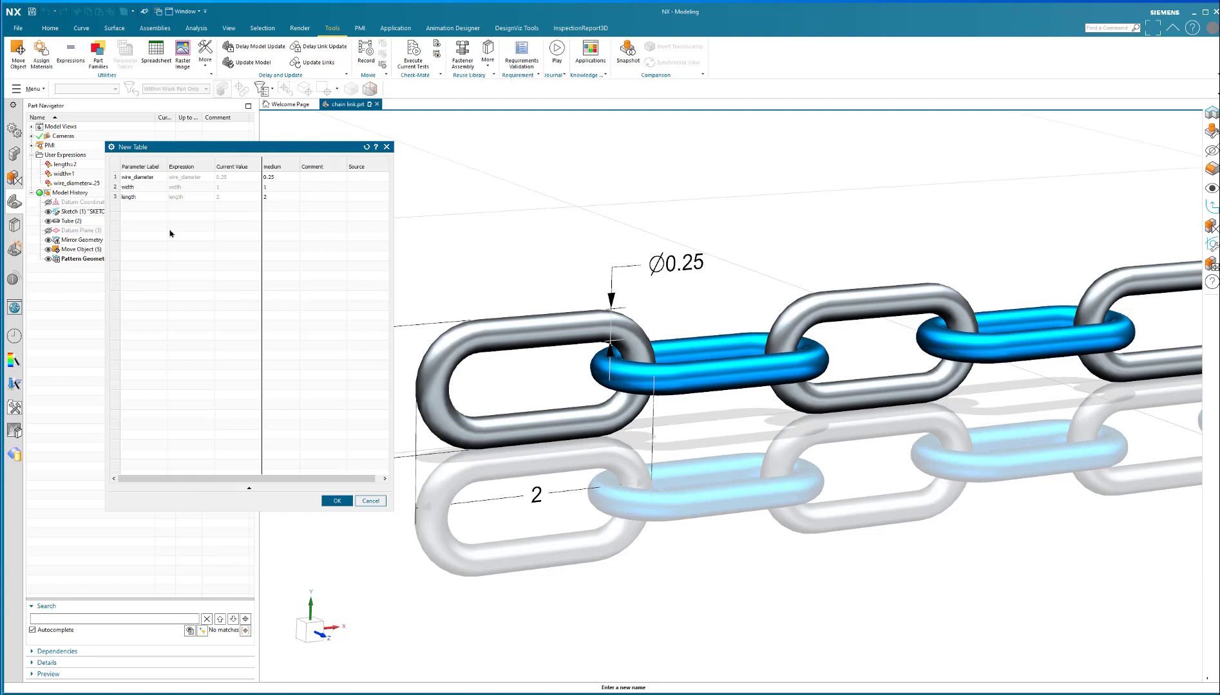
mouse_move(237, 218)
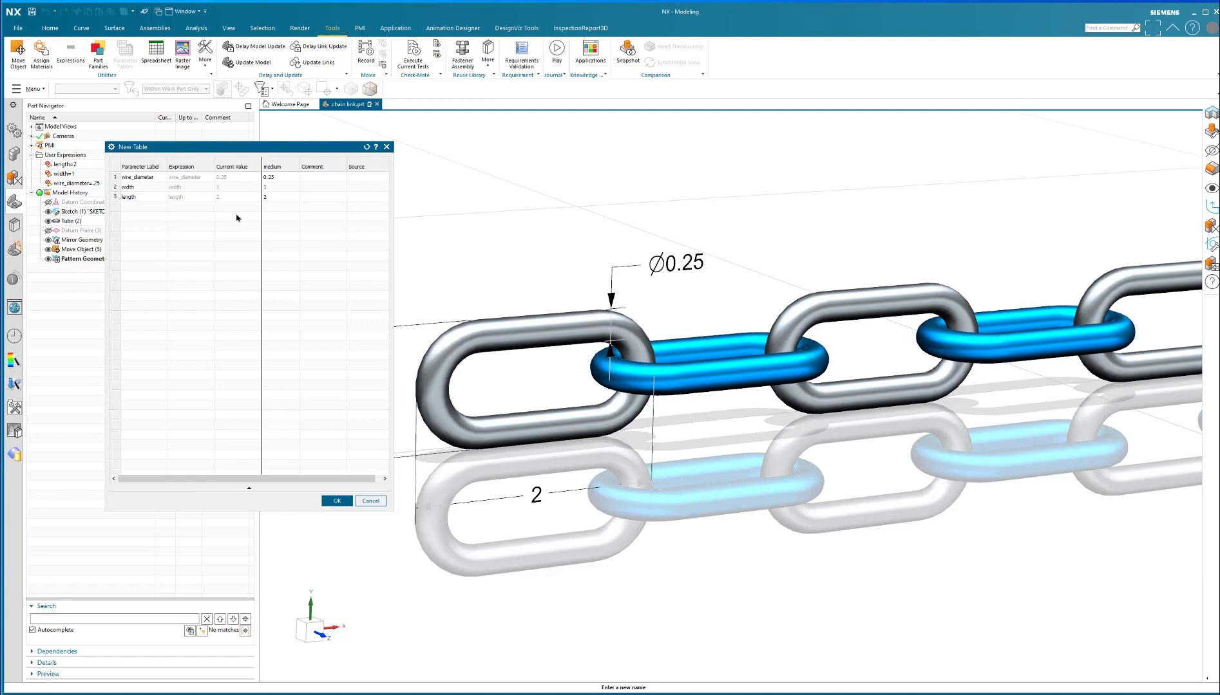
mouse_move(275, 207)
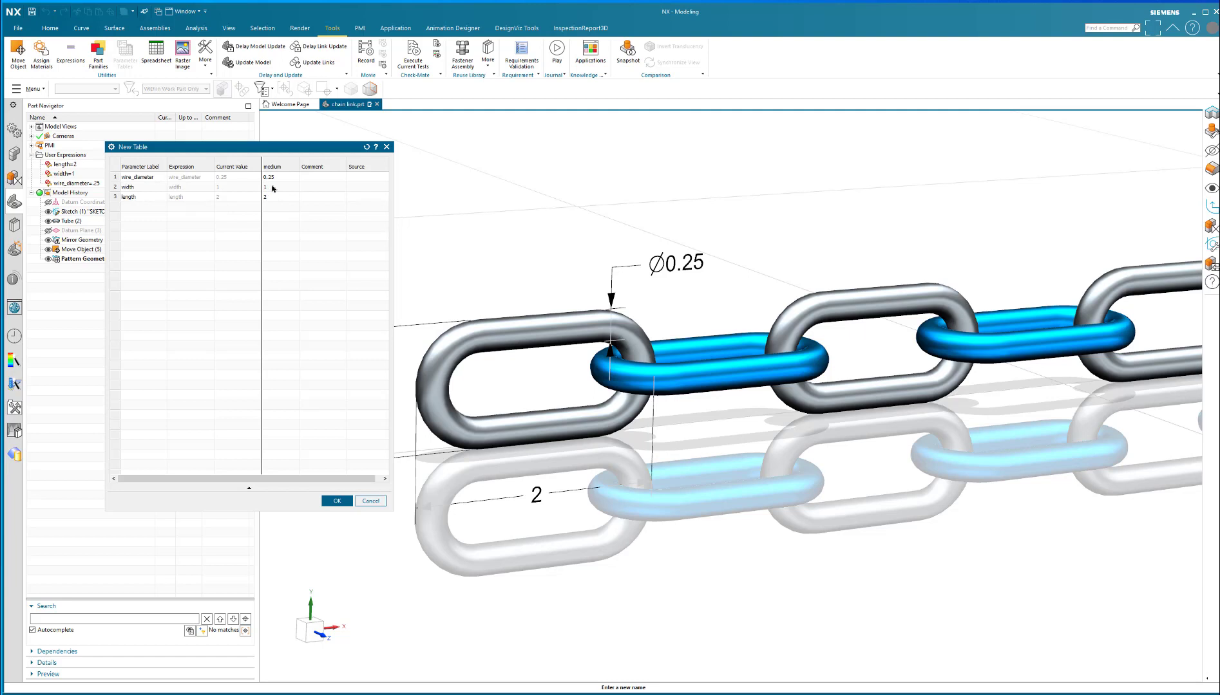
click(279, 187)
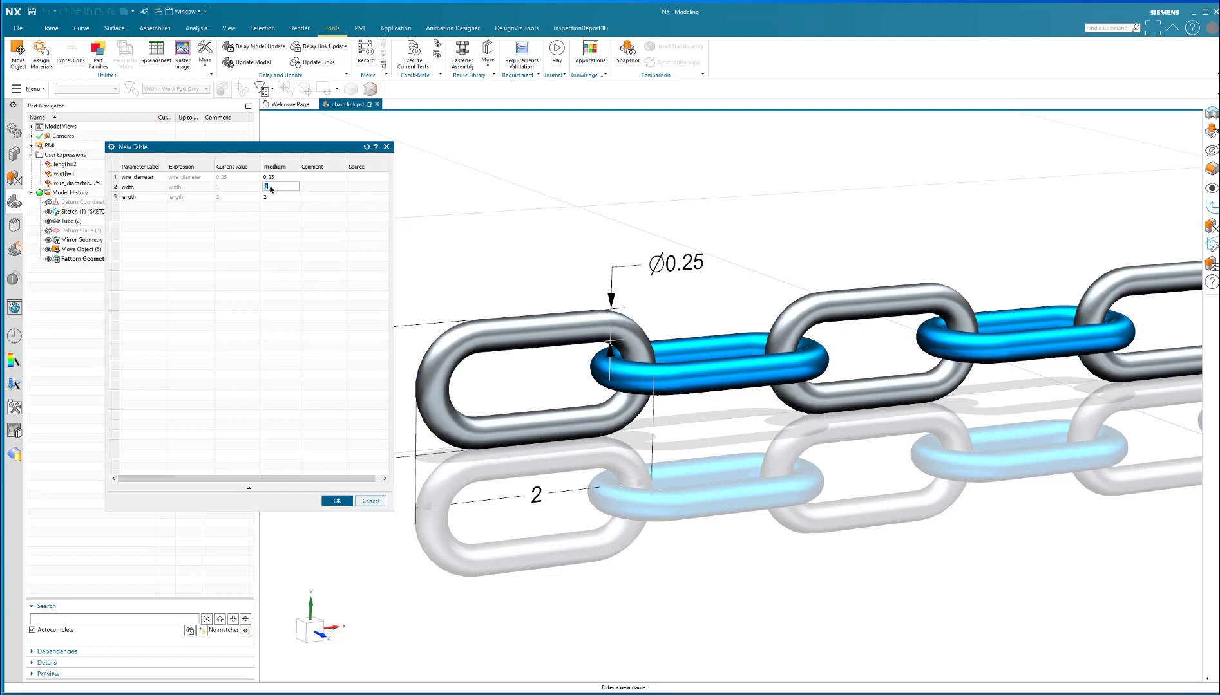
click(275, 196)
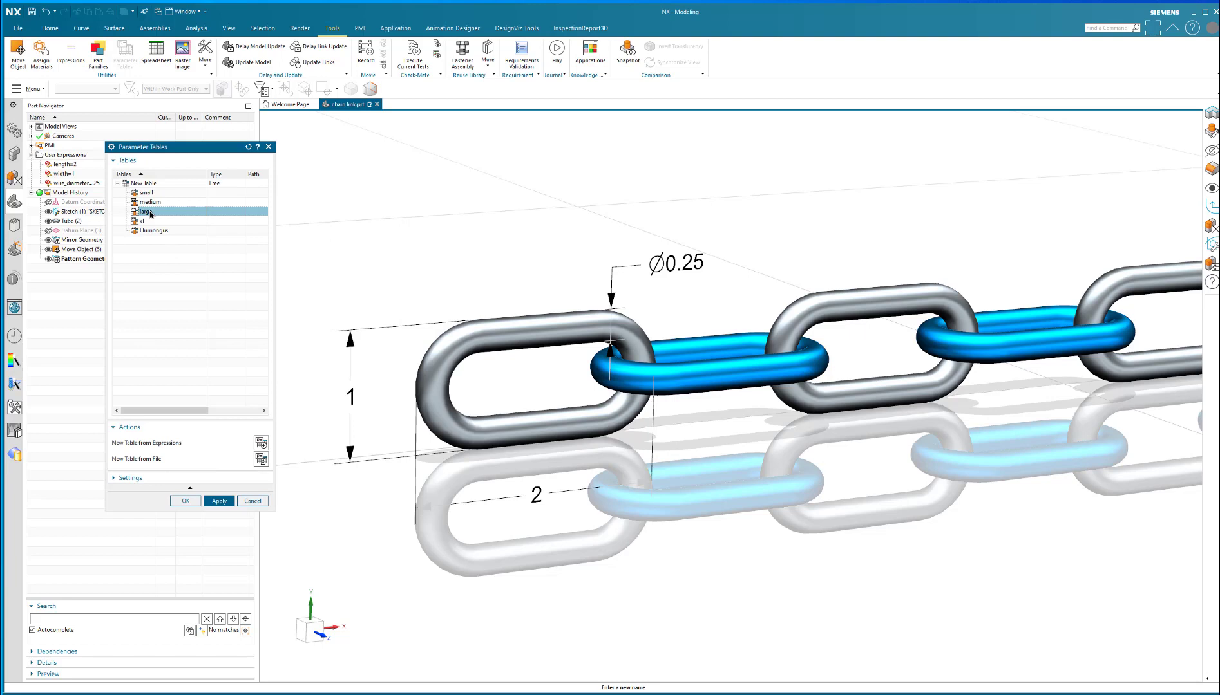
Give the large configuration width 2 and length 5, and save it.
double_click(144, 213)
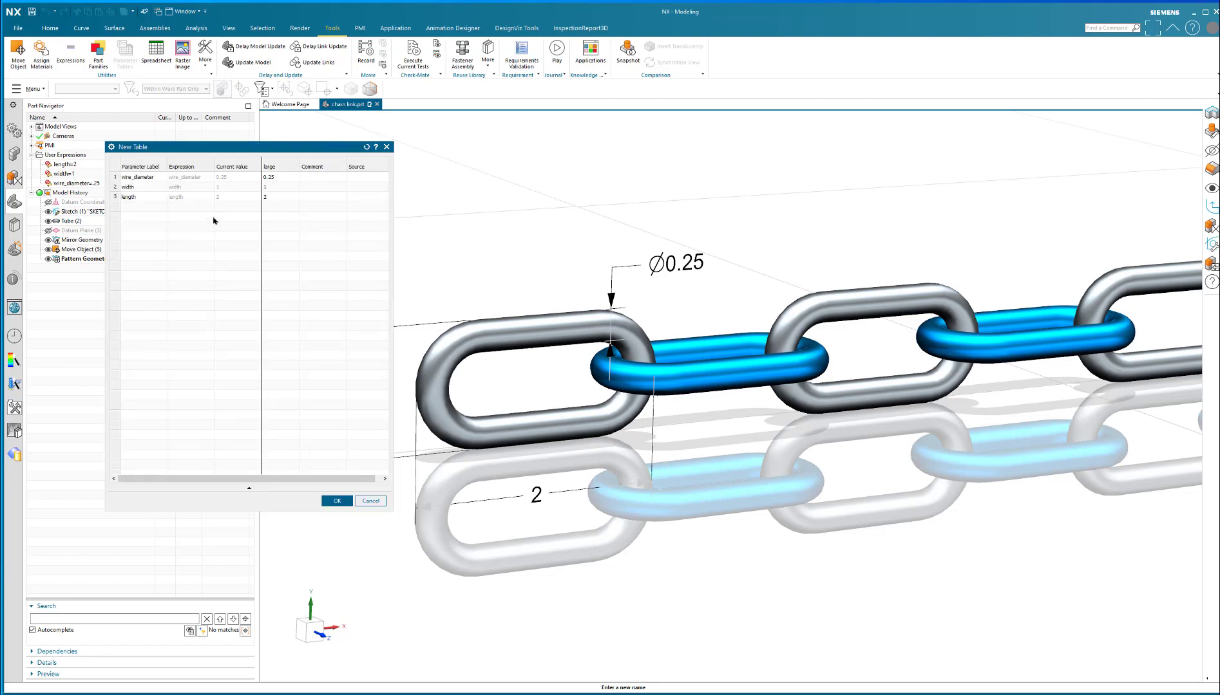
click(280, 197)
text(5)
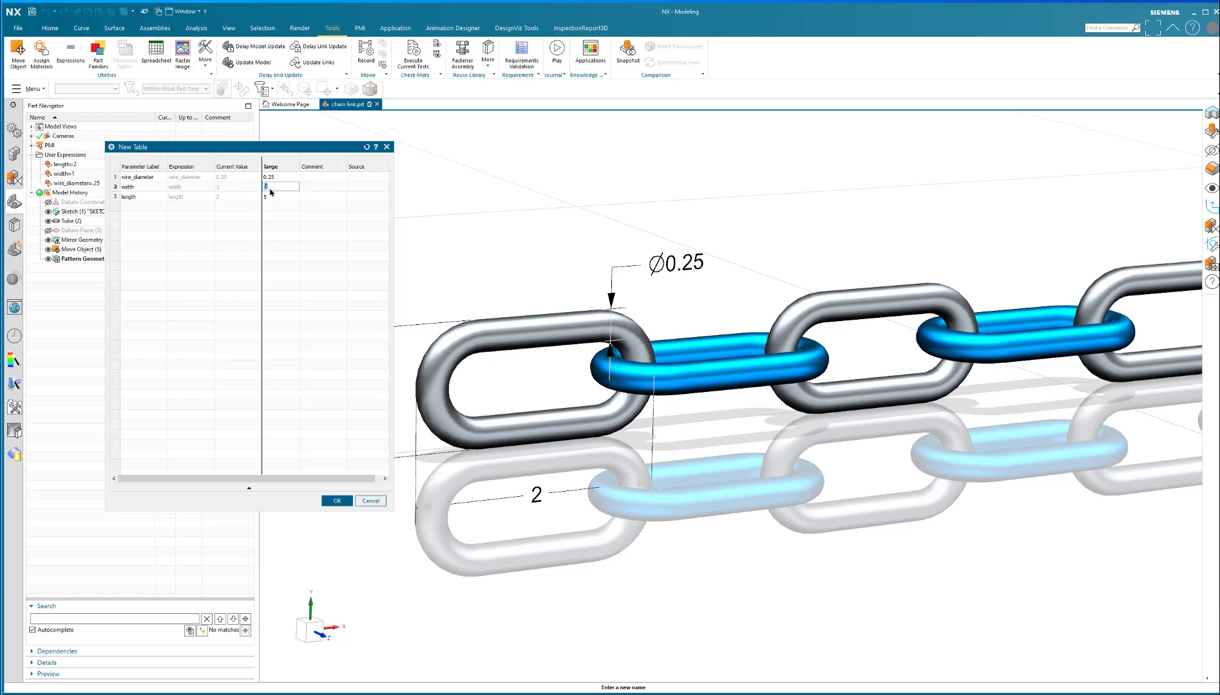
click(273, 176)
text(.35)
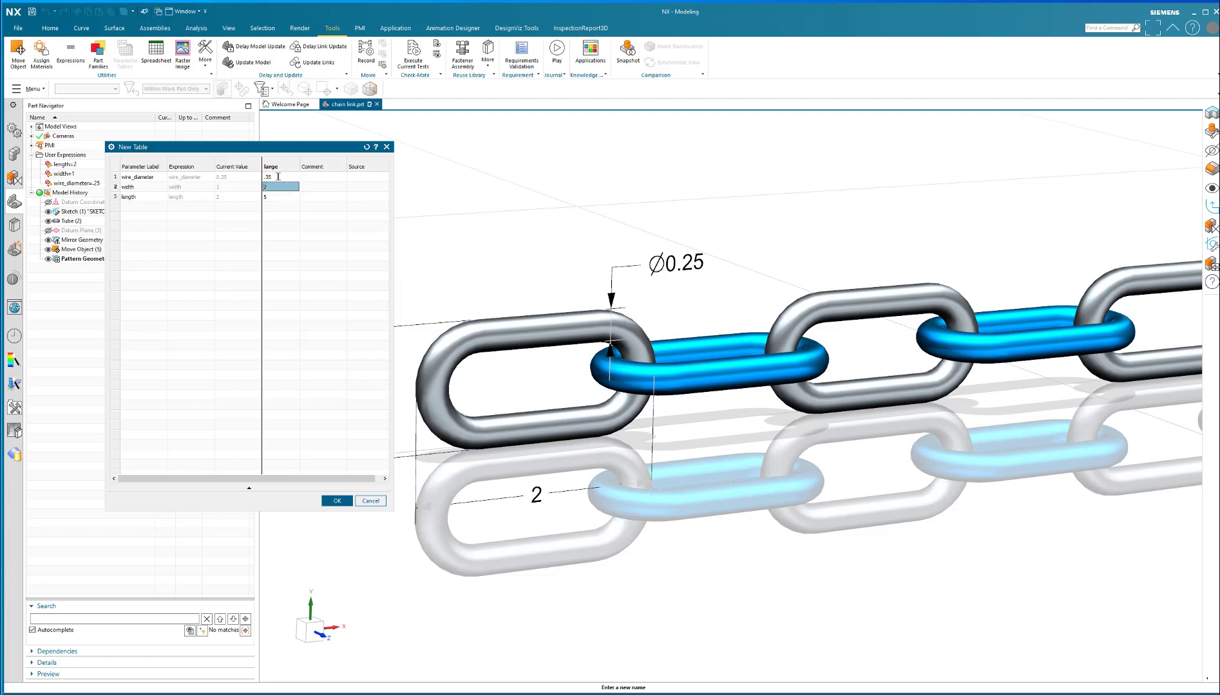
click(337, 501)
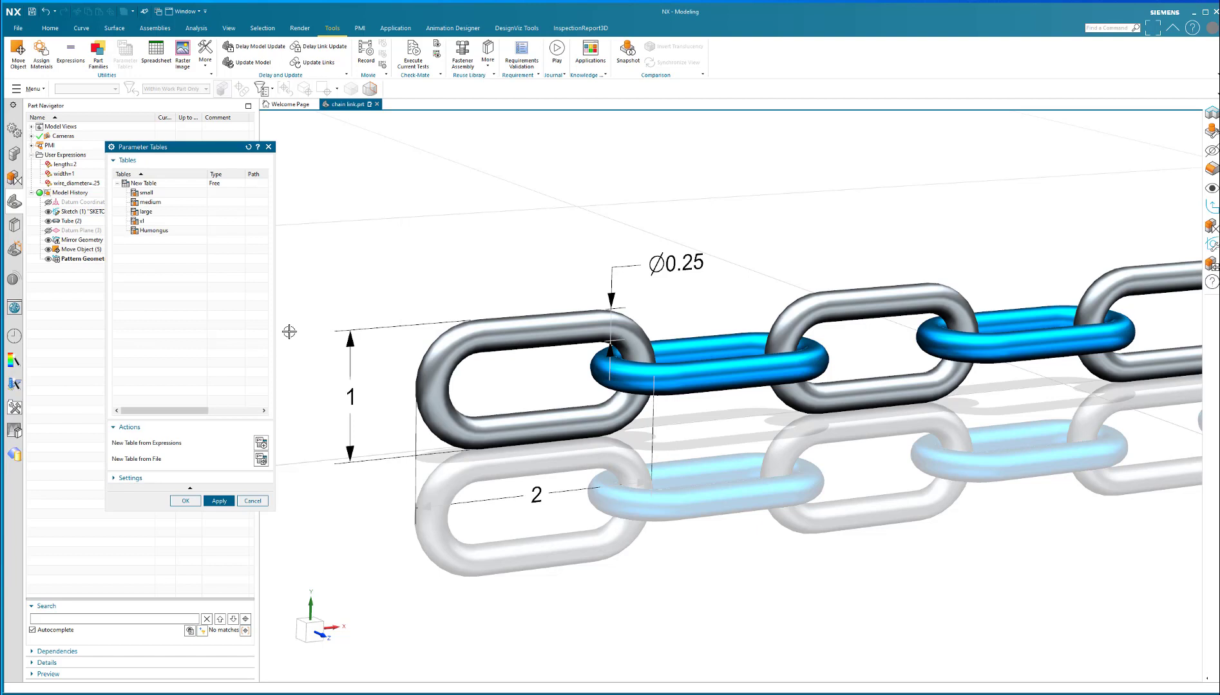
Edit the xl configuration's values to width 3.5 and length 4.
right_click(143, 221)
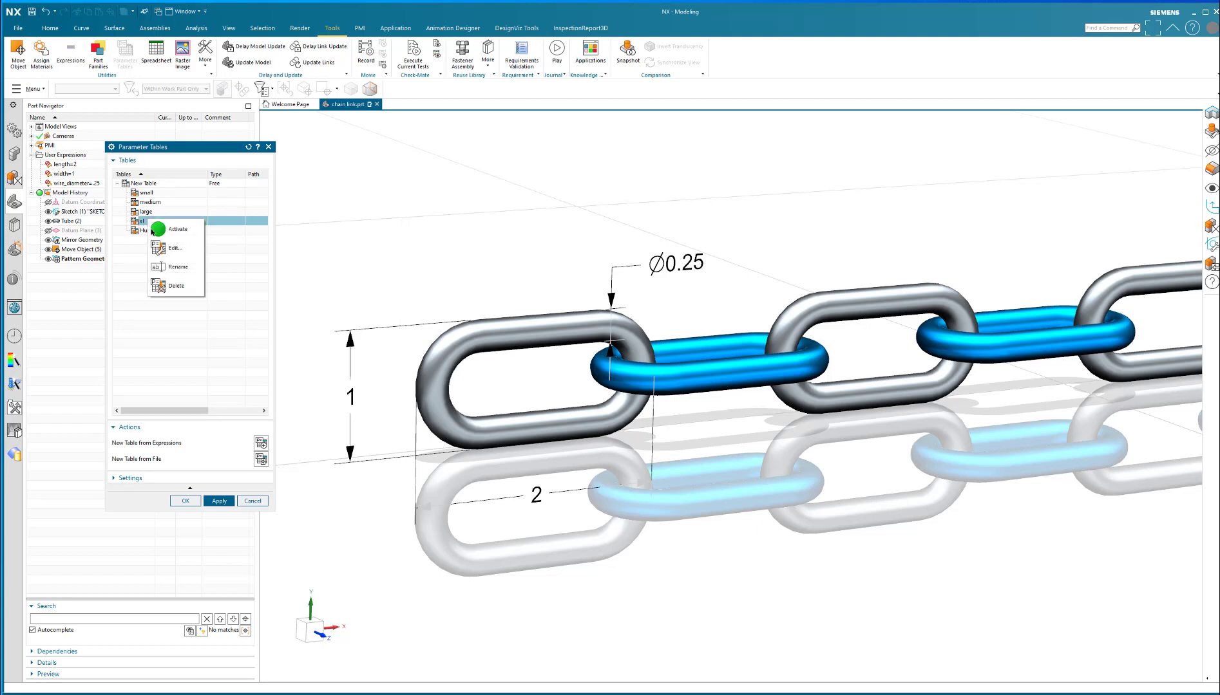
click(174, 247)
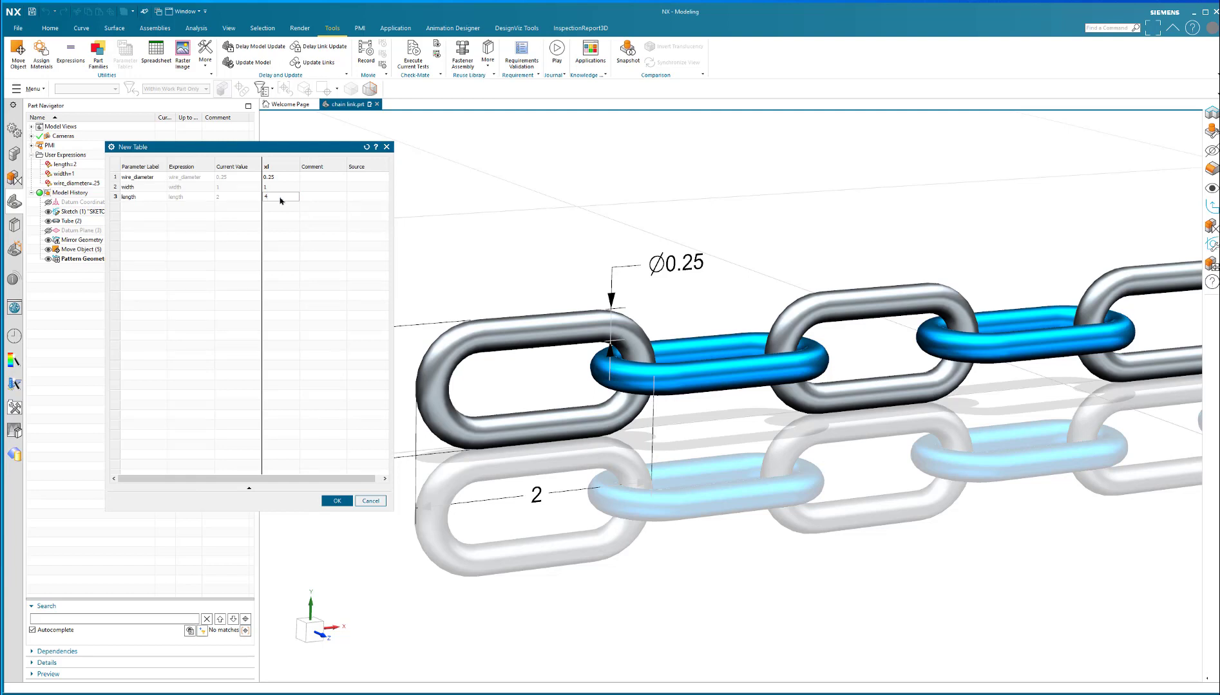
click(276, 186)
text(3.5)
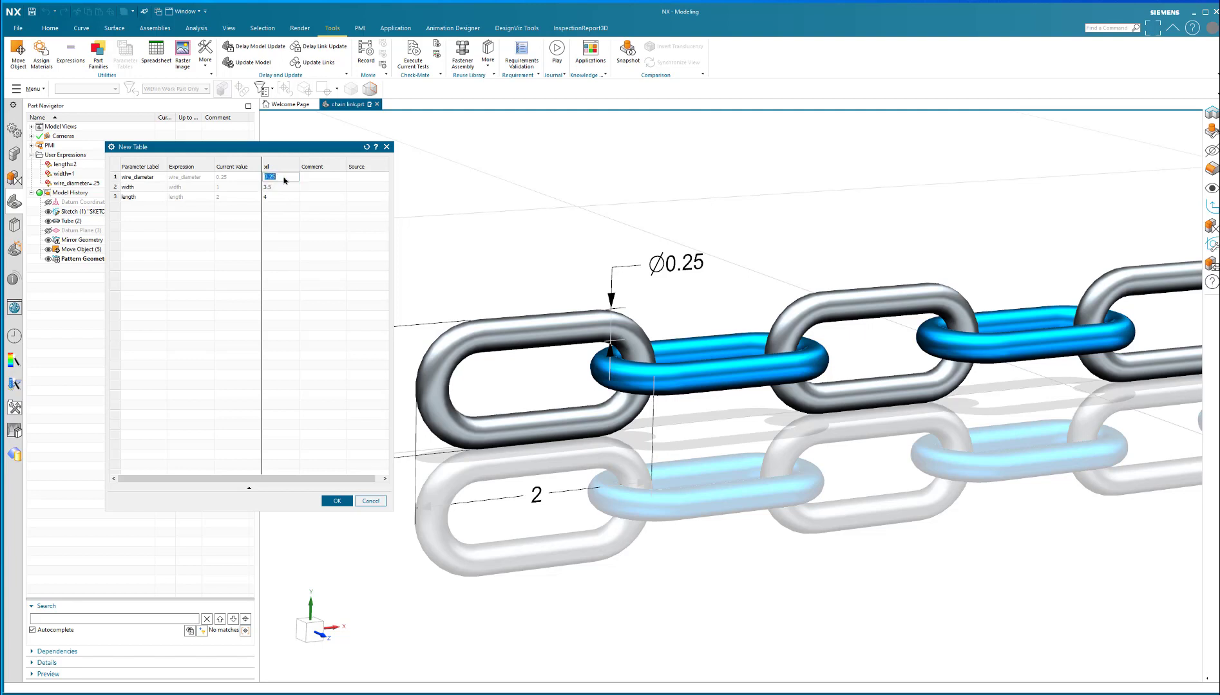
click(279, 187)
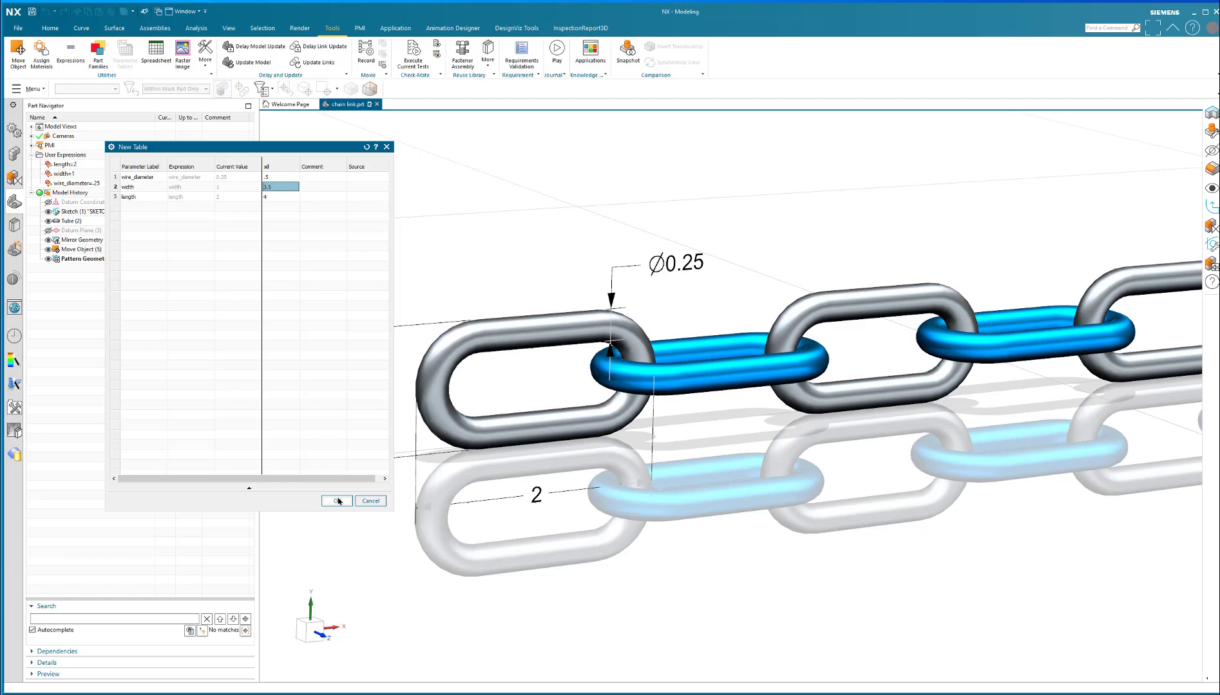
Set the Humongous configuration to wire diameter .75, width 4 and length 6.
right_click(153, 230)
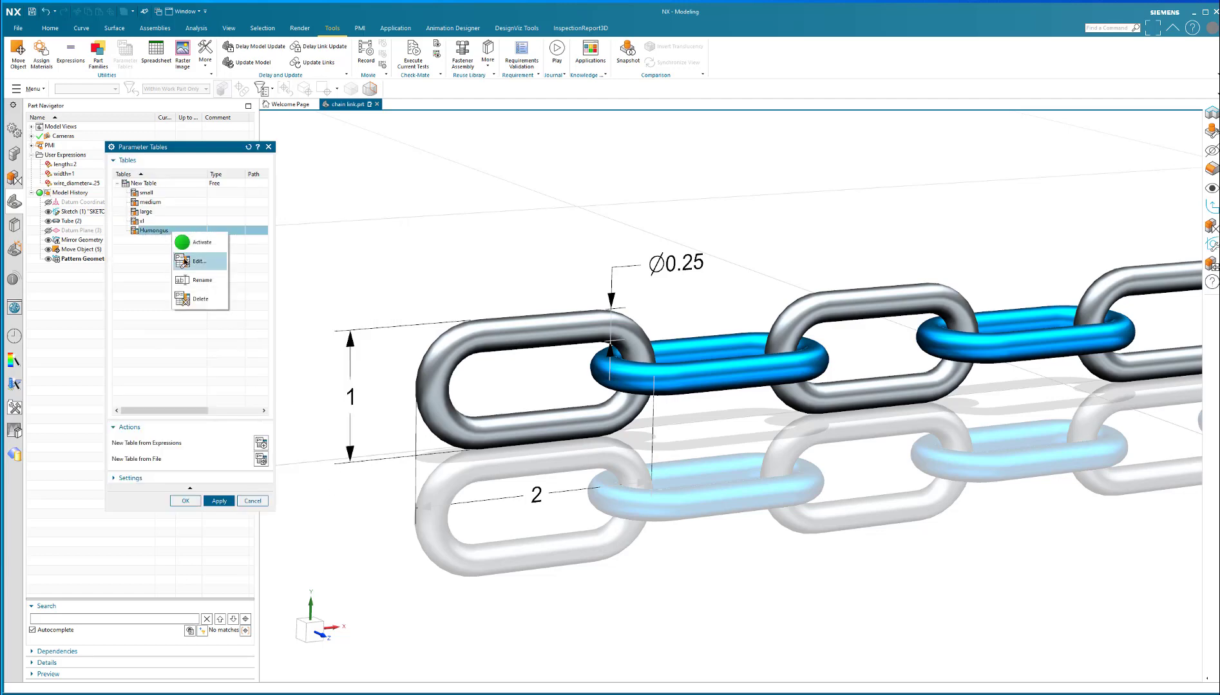
click(199, 261)
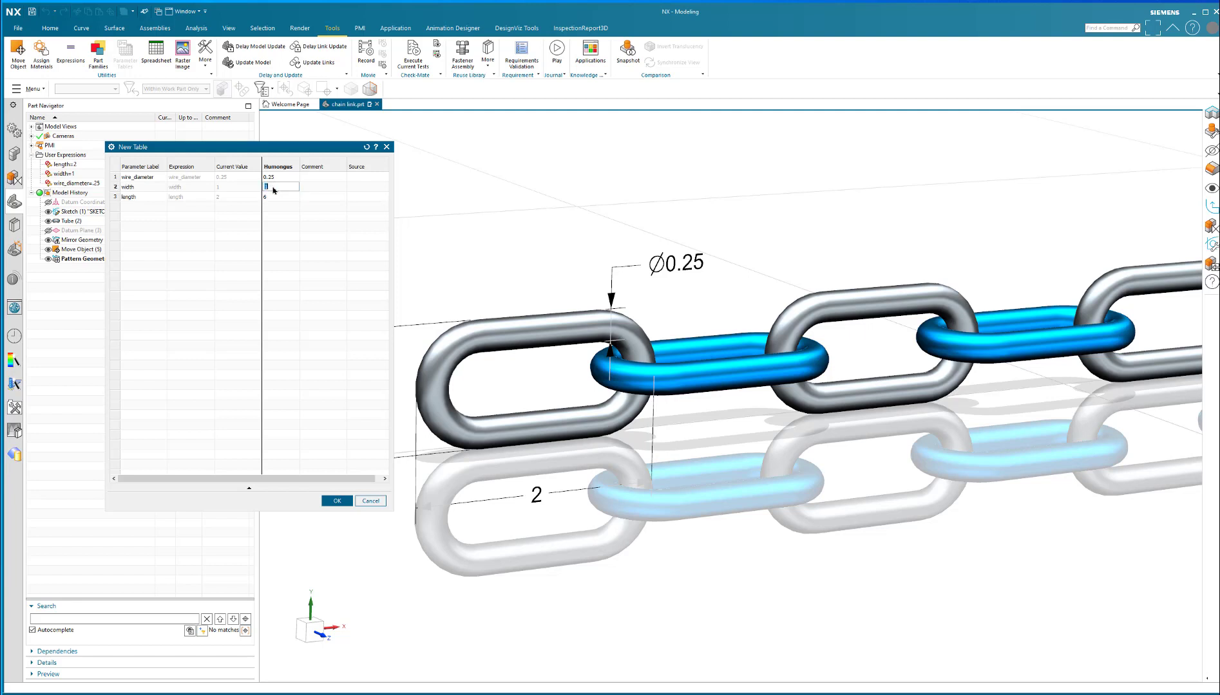
text(4)
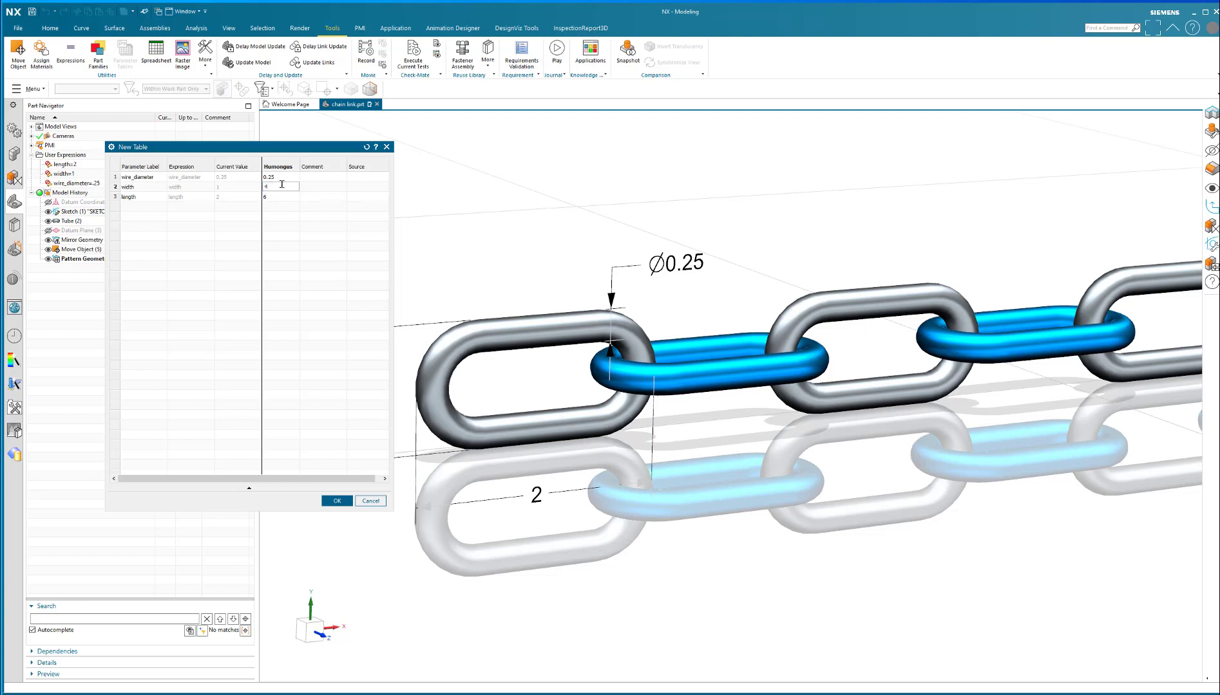
click(278, 177)
text(.75)
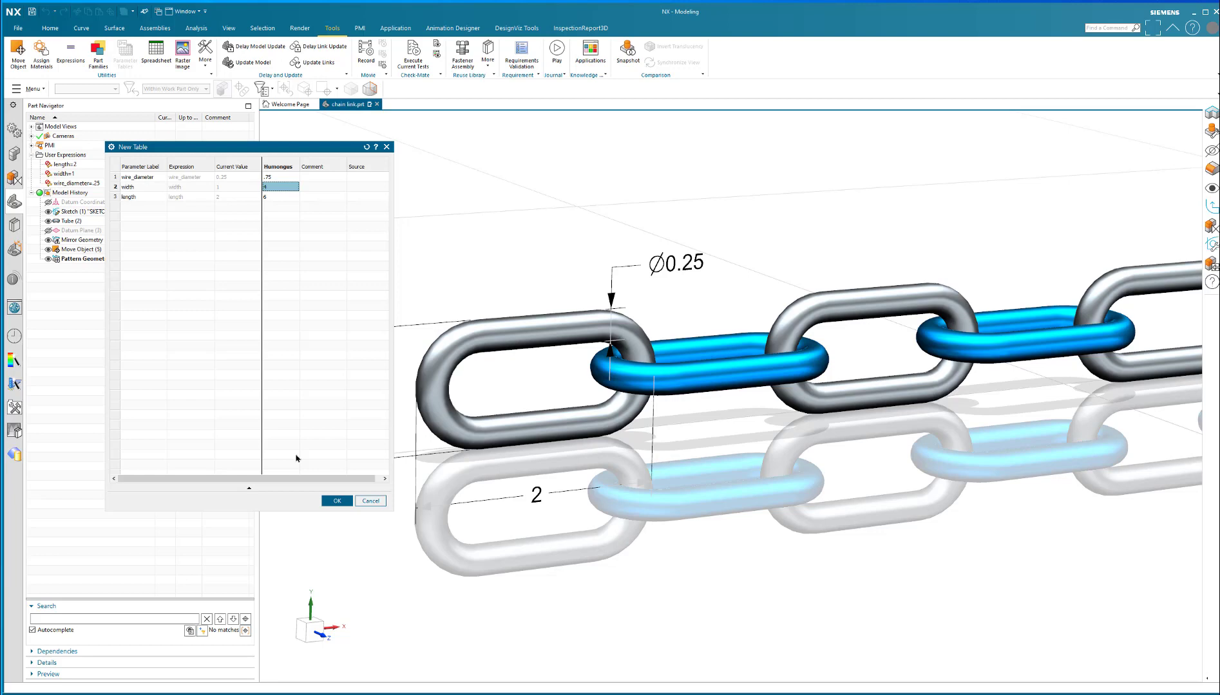
click(337, 501)
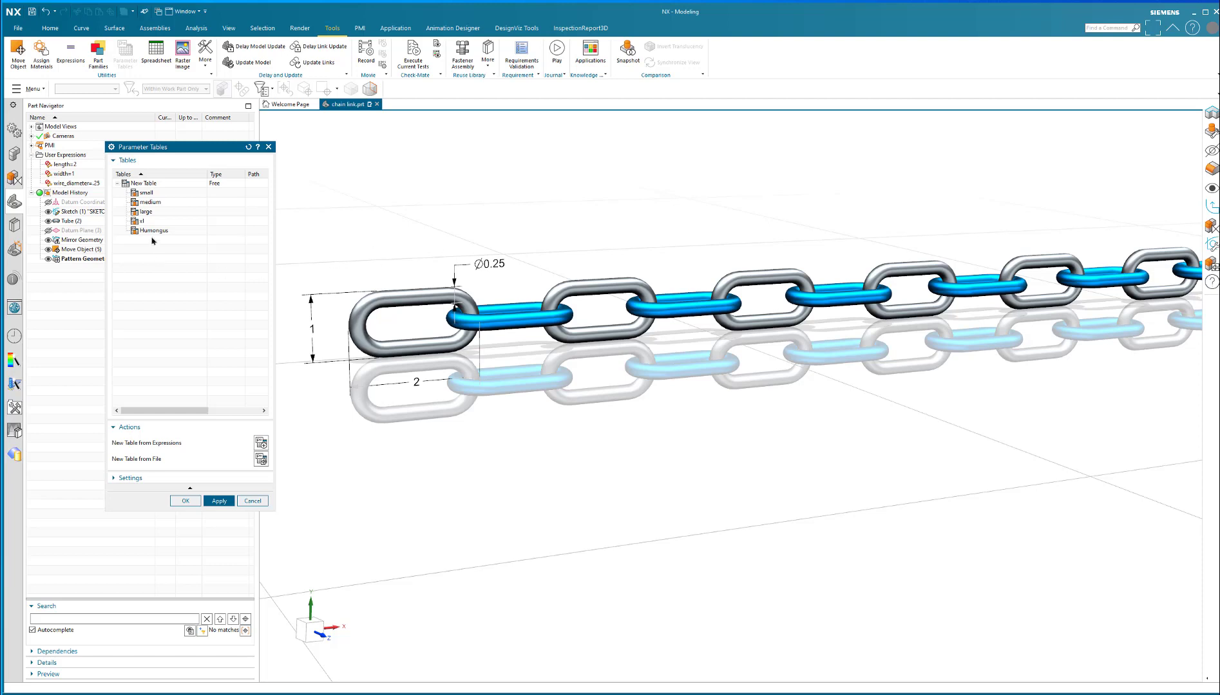
mouse_move(161, 192)
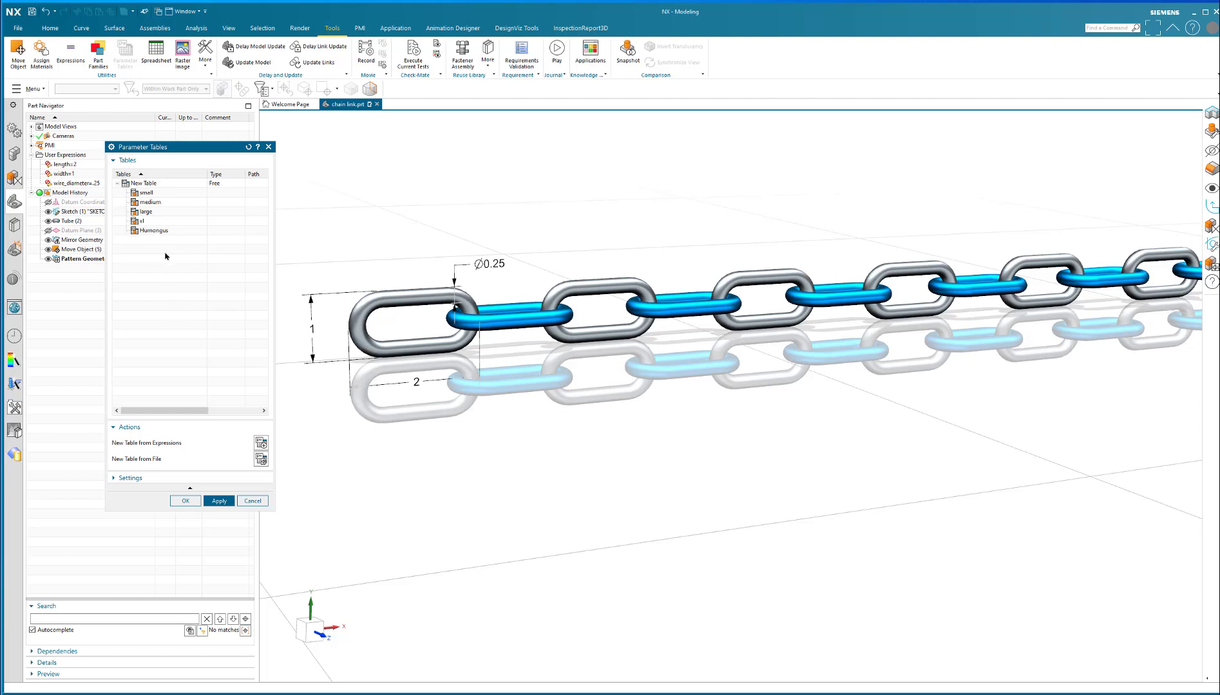
Activate medium, then large, then Humongous, resizing the chain to length 6, width 4.
right_click(149, 202)
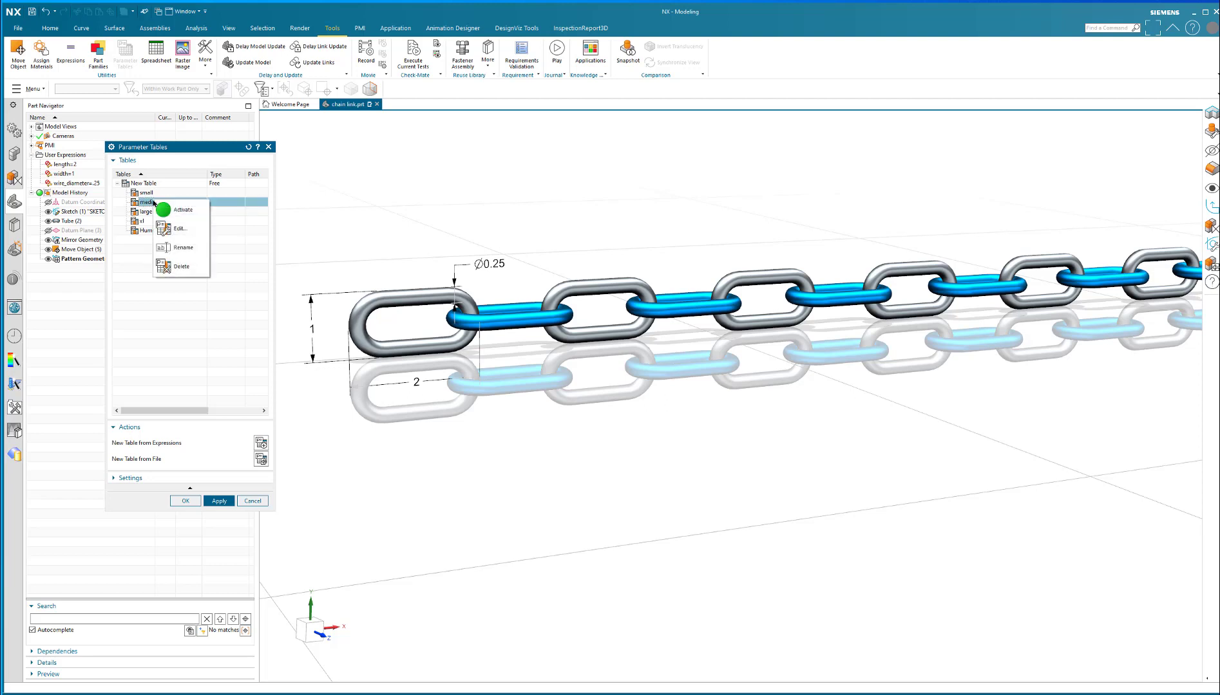
click(185, 211)
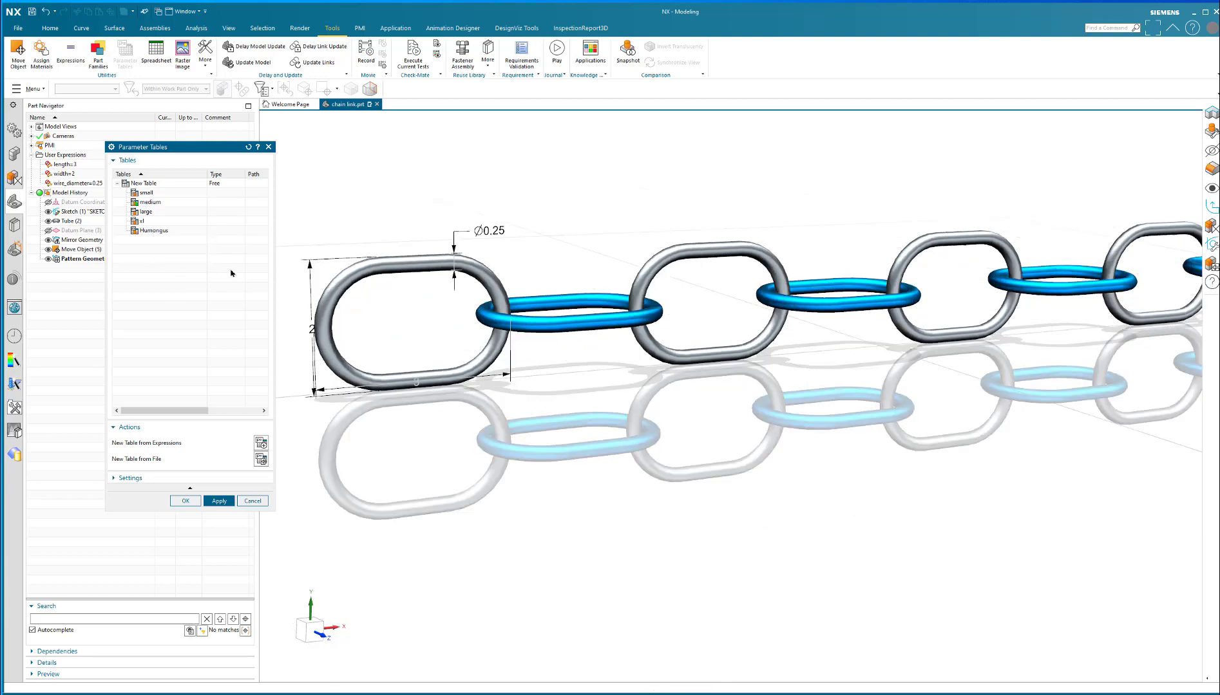
mouse_move(388, 448)
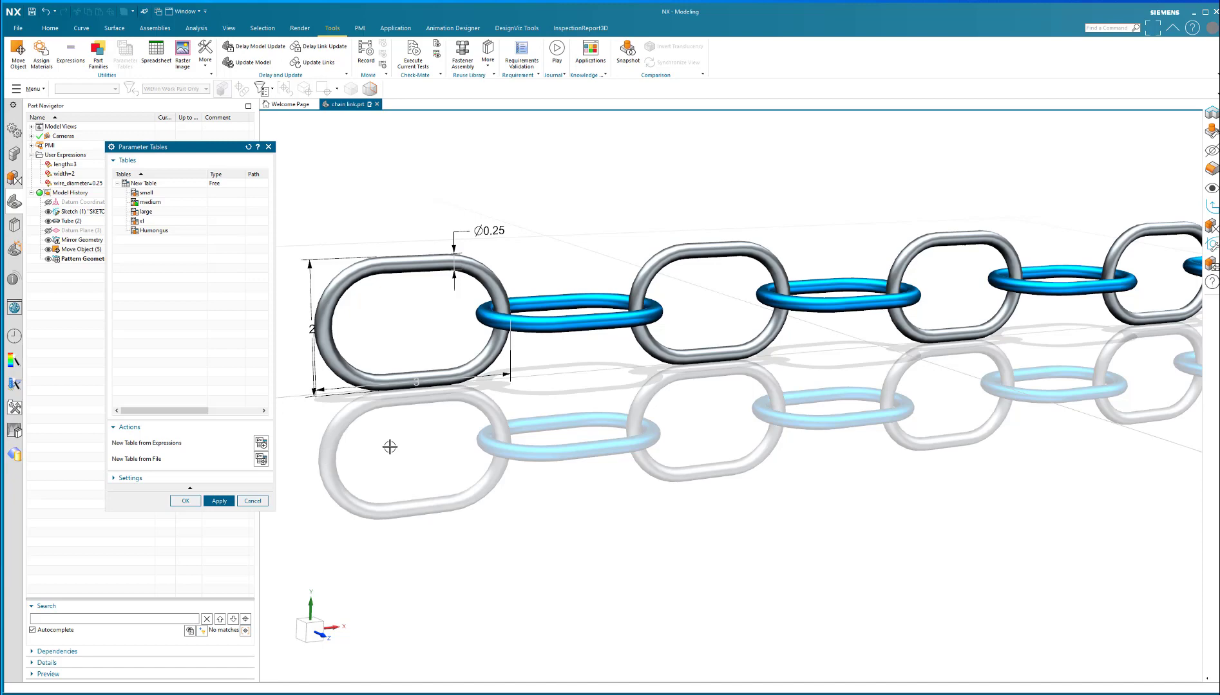
right_click(145, 211)
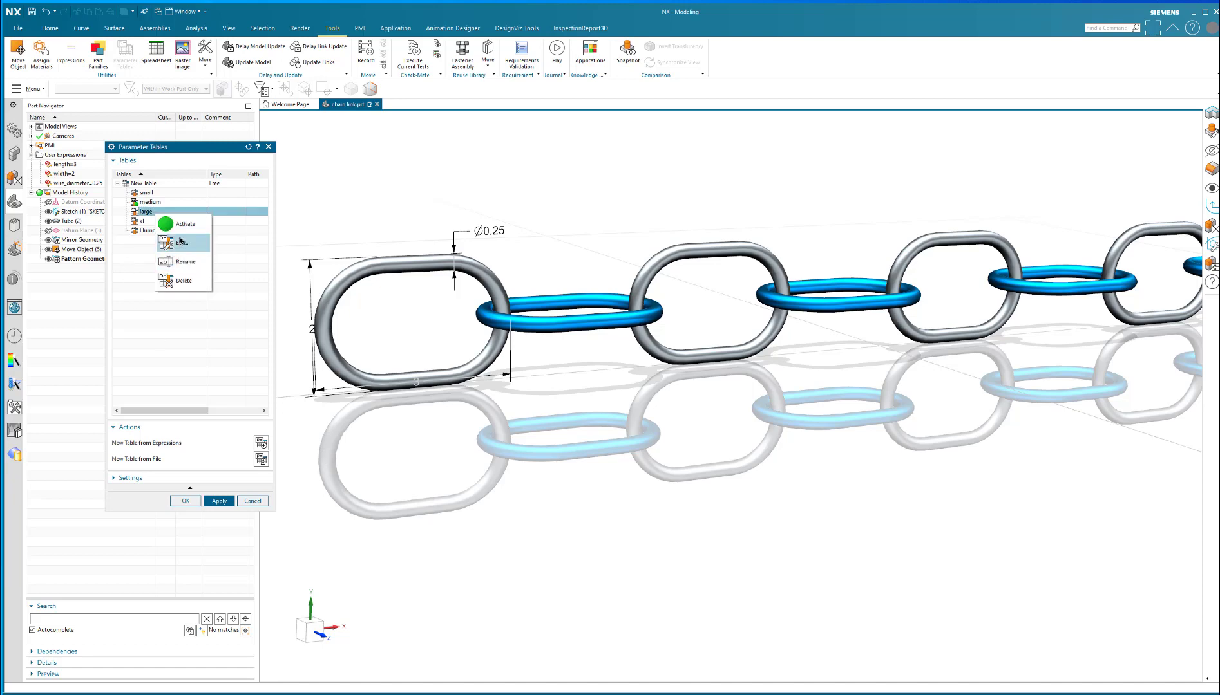
click(183, 242)
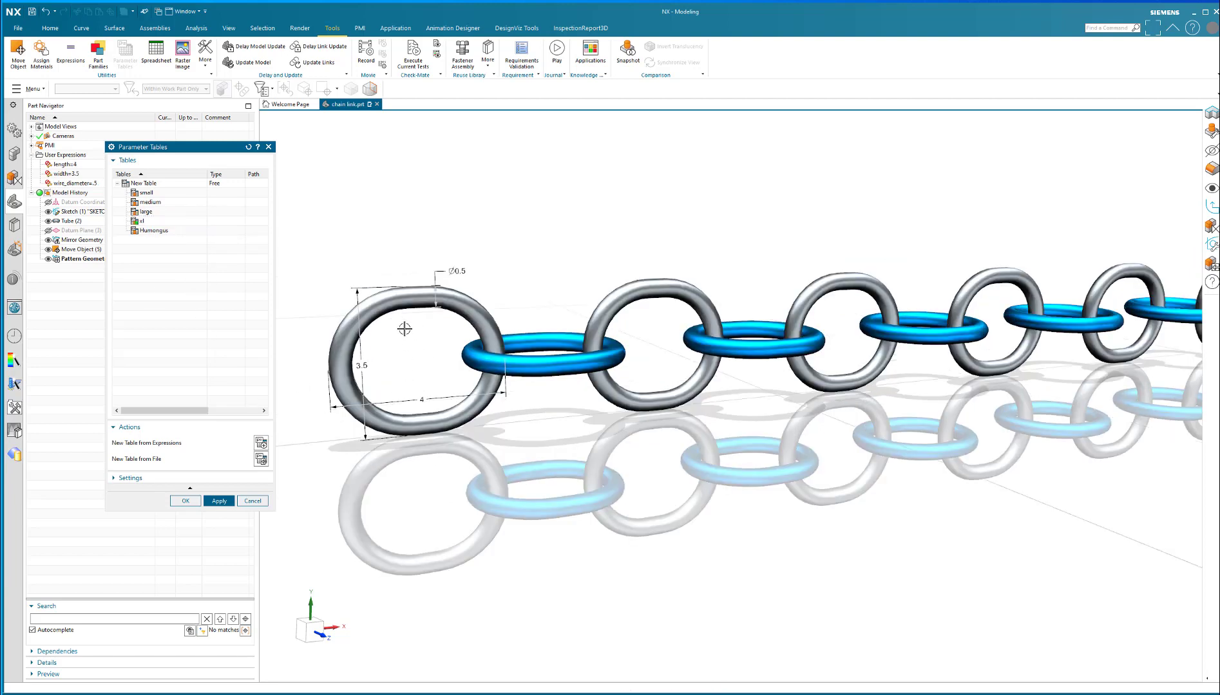
right_click(152, 230)
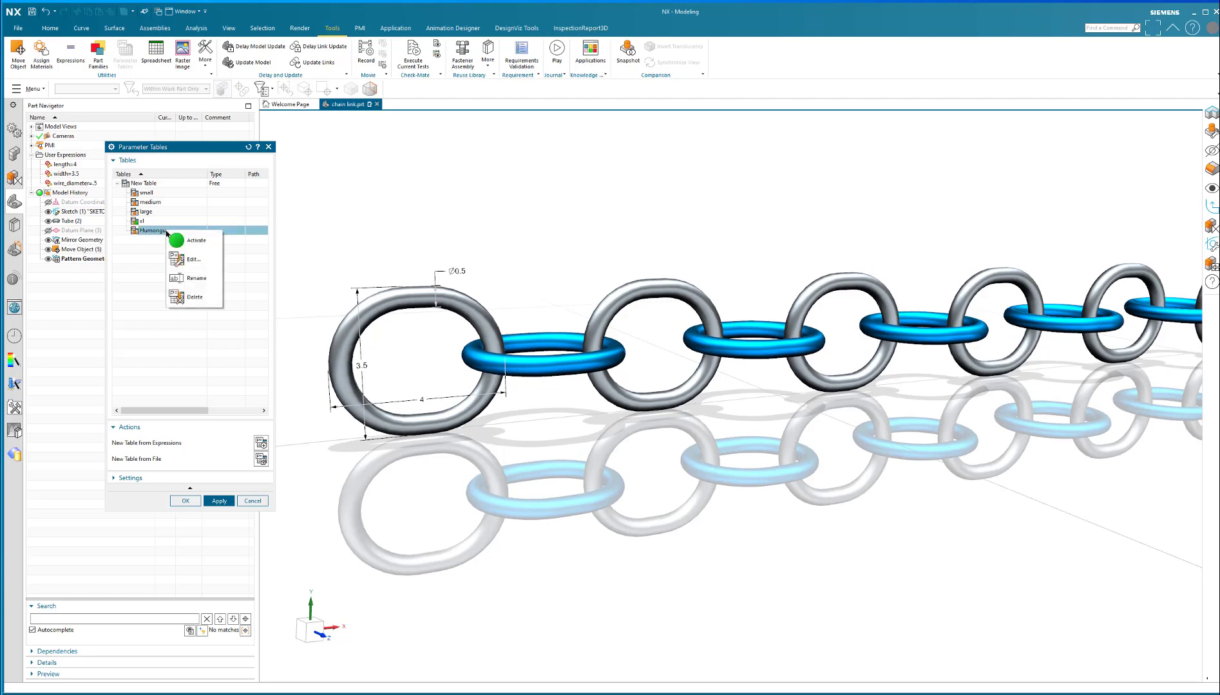
mouse_move(197, 278)
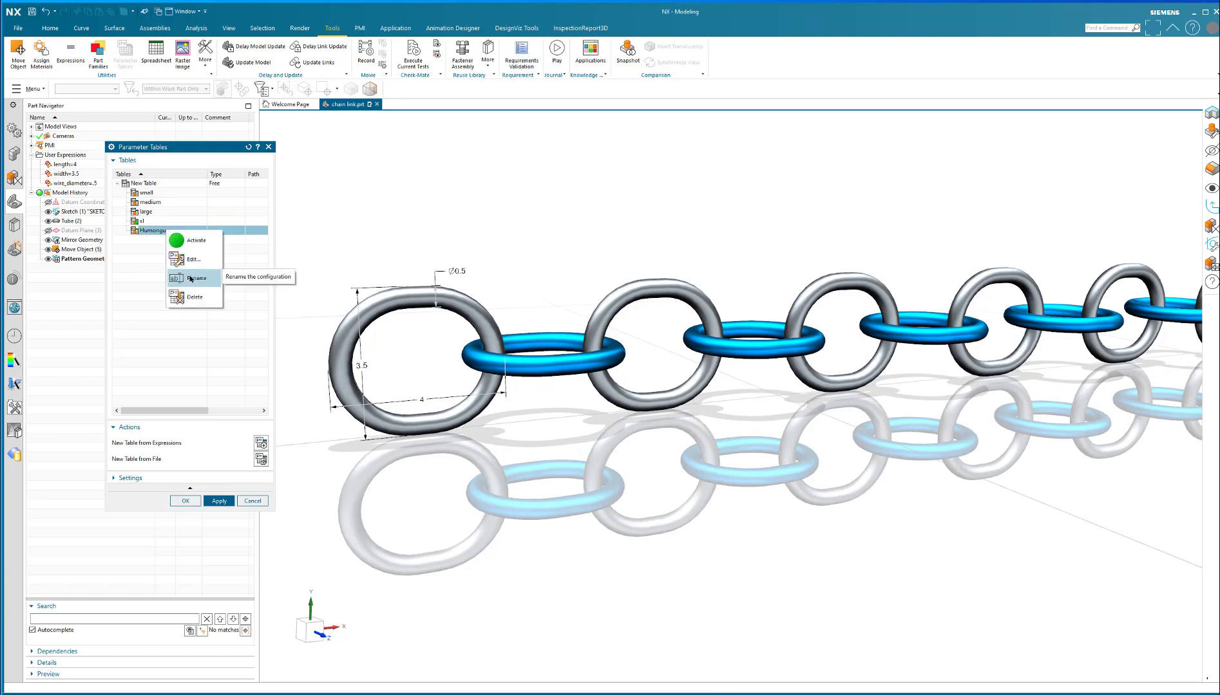
click(197, 240)
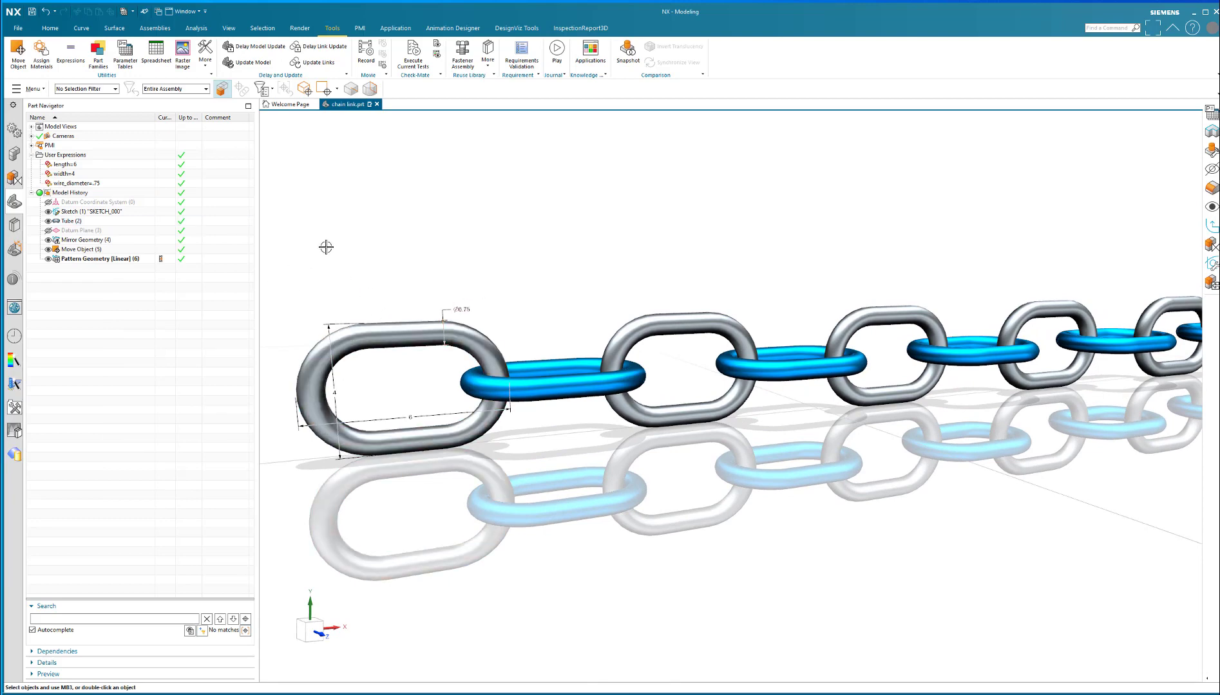
mouse_move(236, 186)
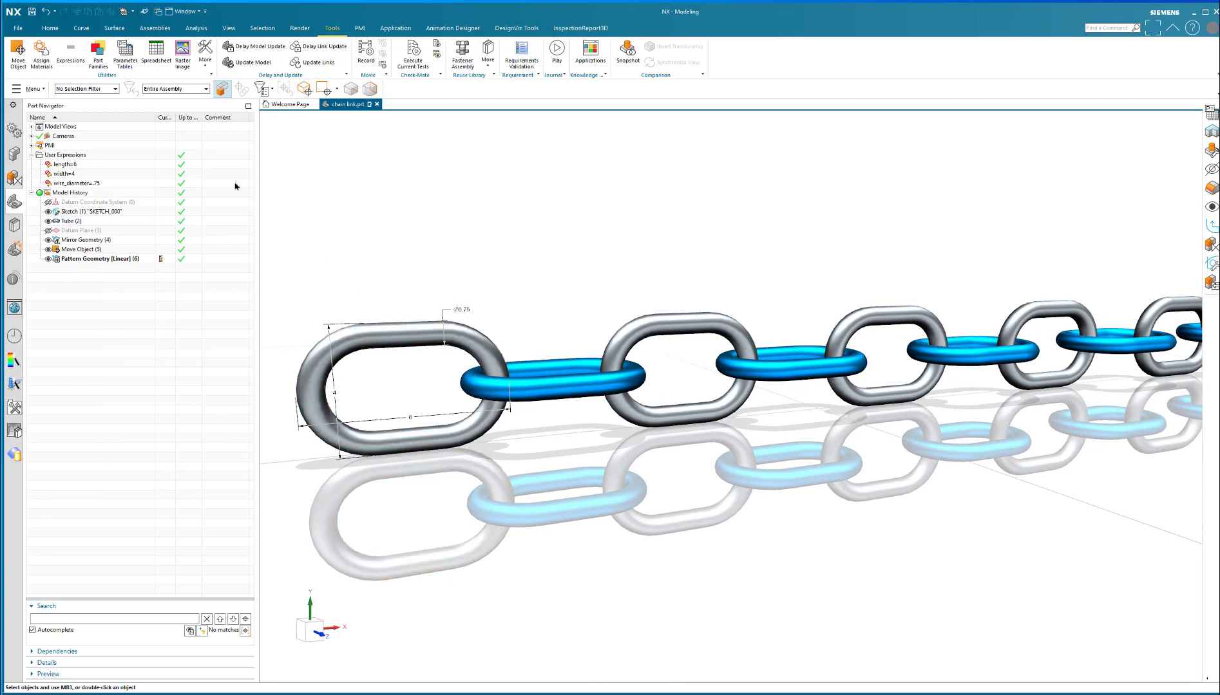
Activate the large configuration (length 5, width 2) and close the parameter tables window.
click(122, 54)
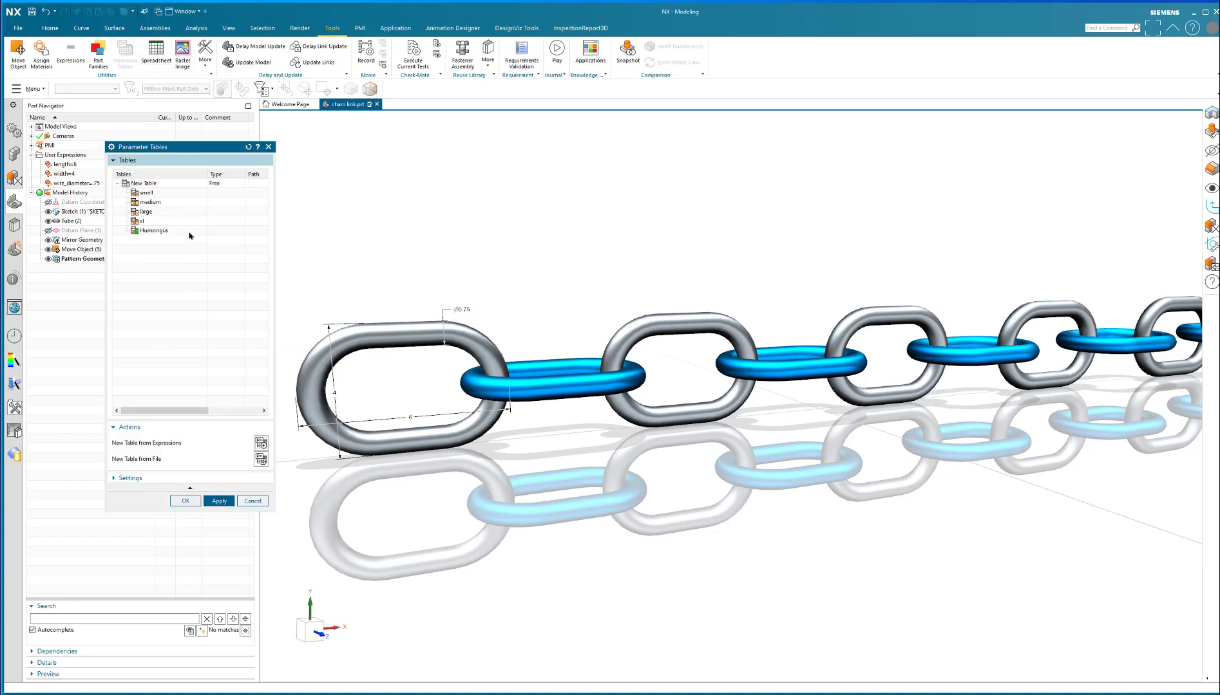
right_click(148, 211)
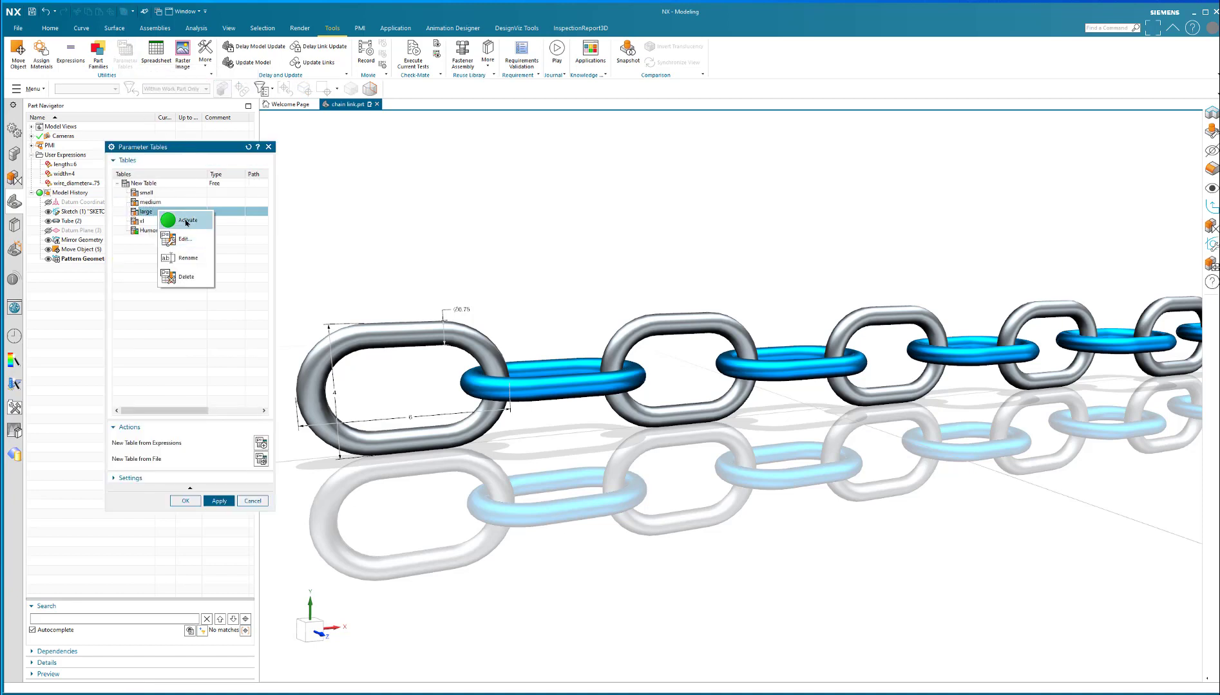
click(188, 220)
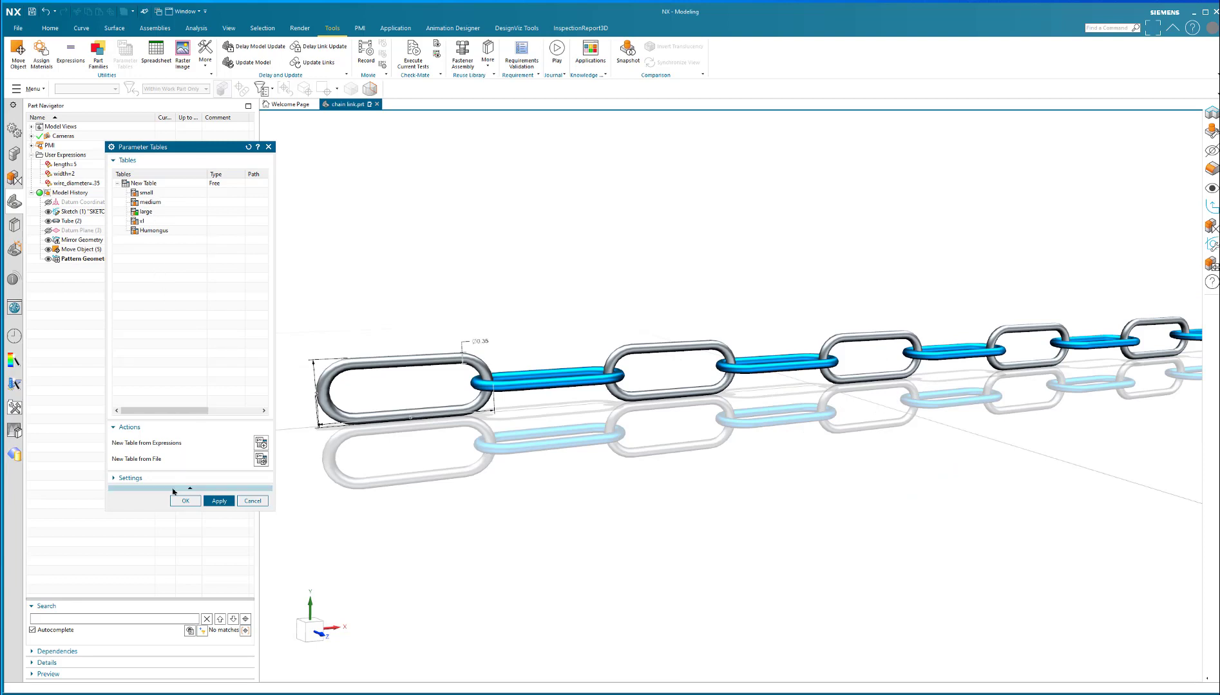
click(185, 501)
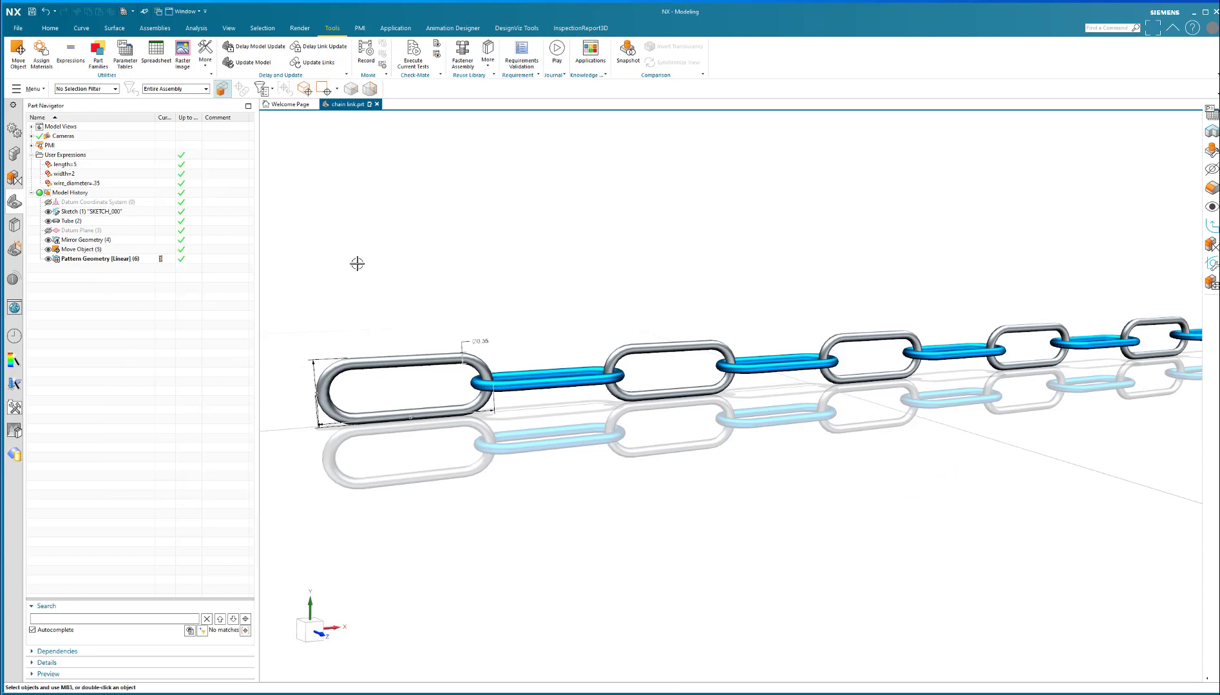
drag(358, 265, 371, 290)
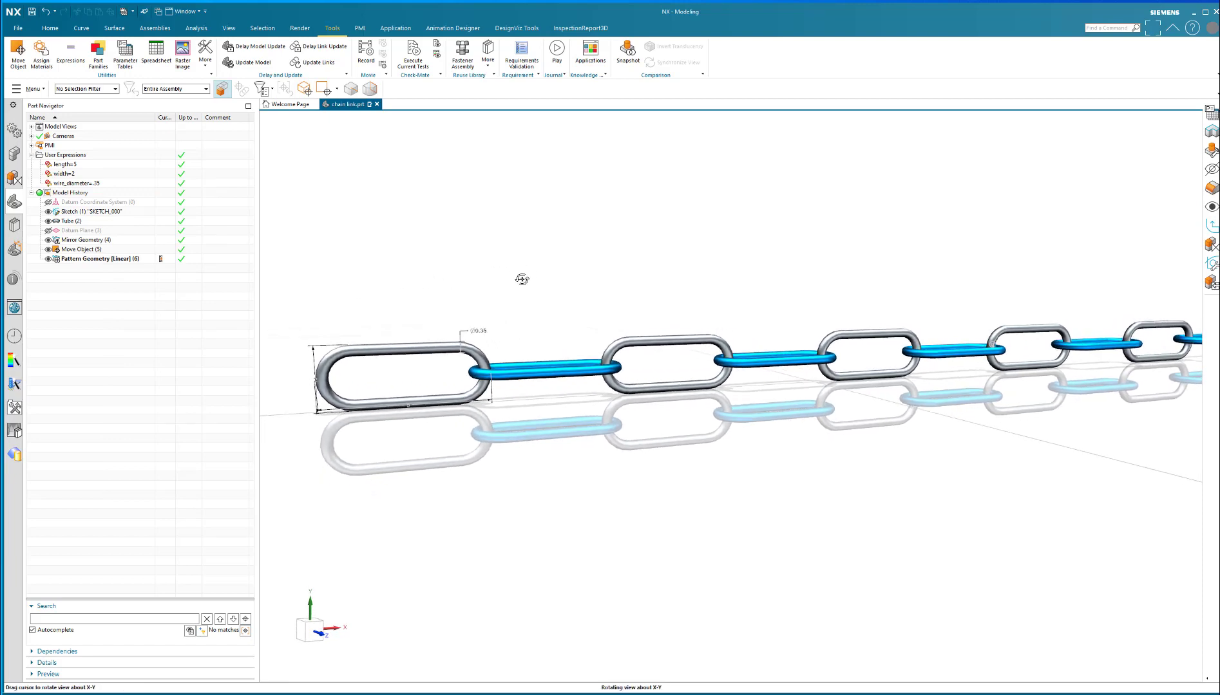
drag(521, 280, 532, 280)
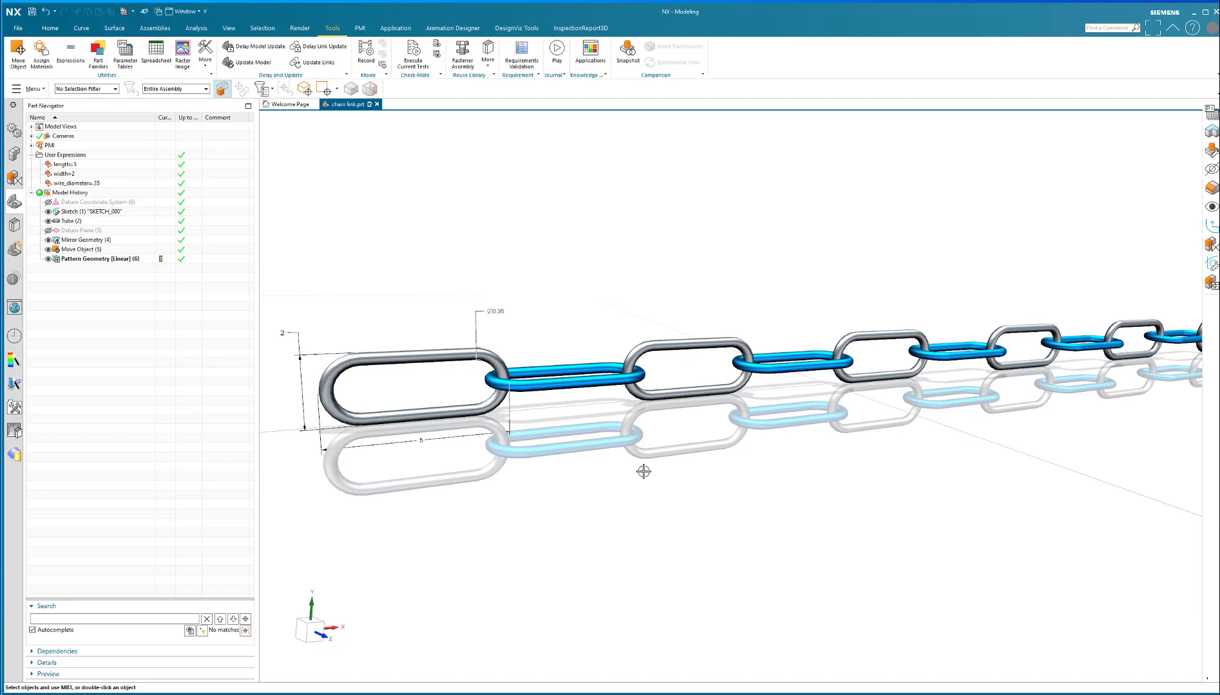
drag(643, 471, 655, 453)
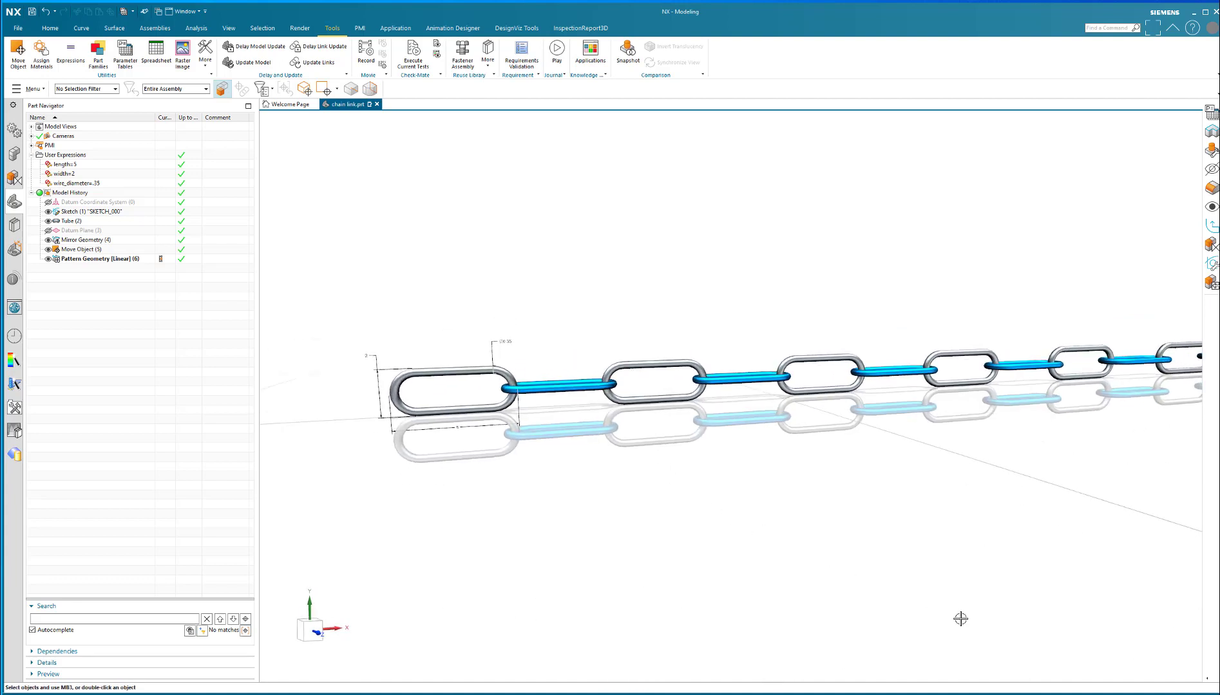
mouse_move(1060, 593)
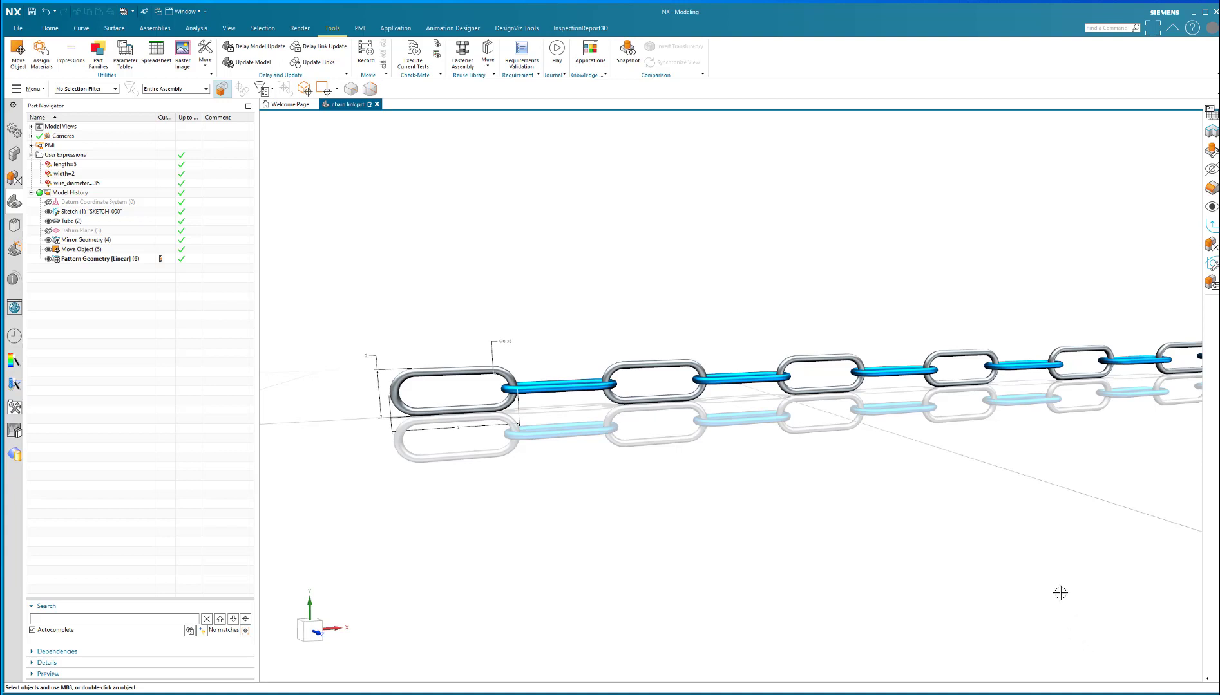
mouse_move(823, 512)
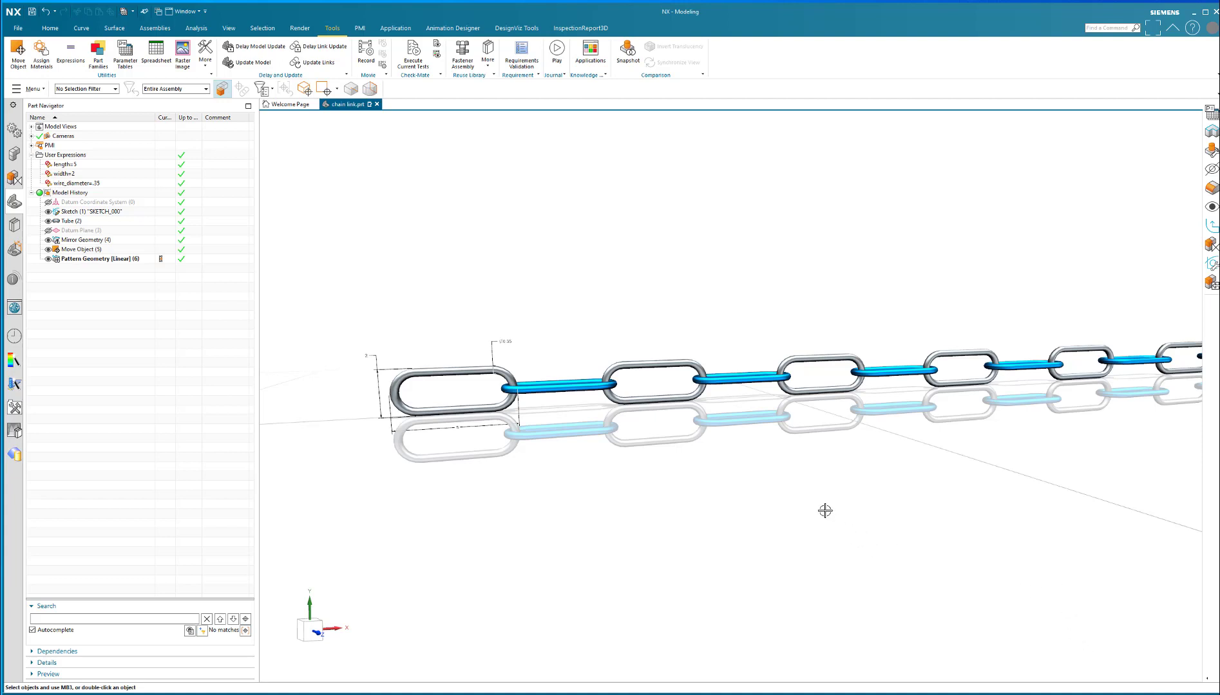
mouse_move(792, 488)
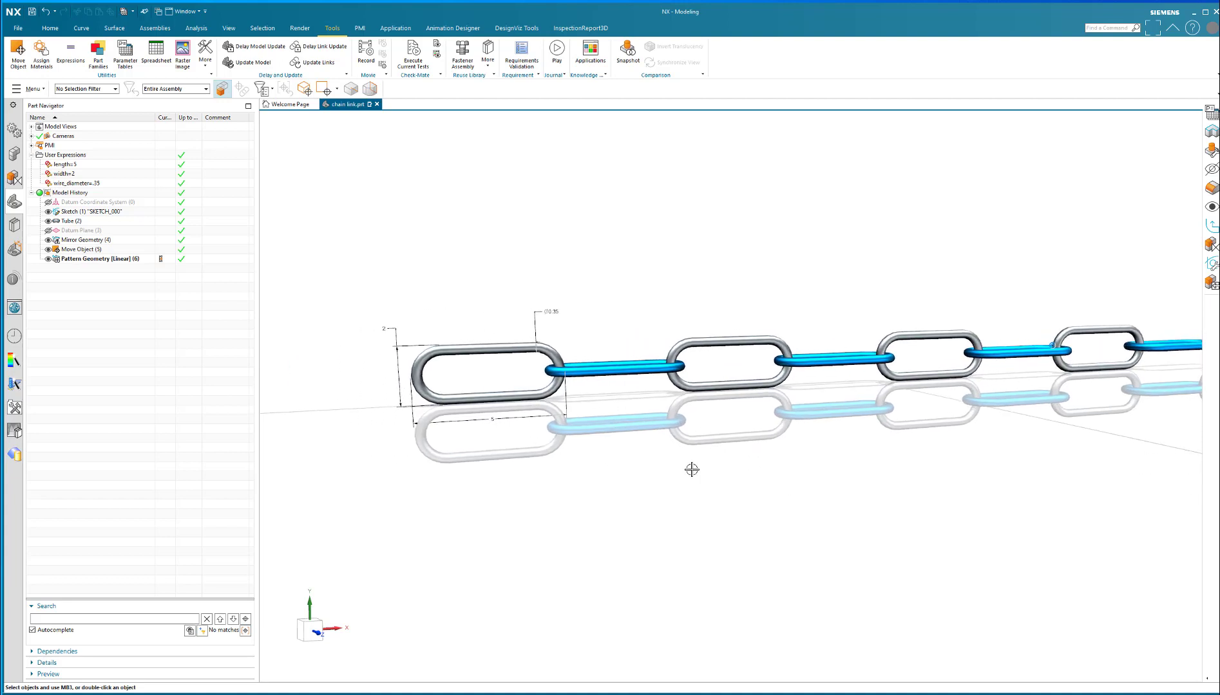
mouse_move(772, 458)
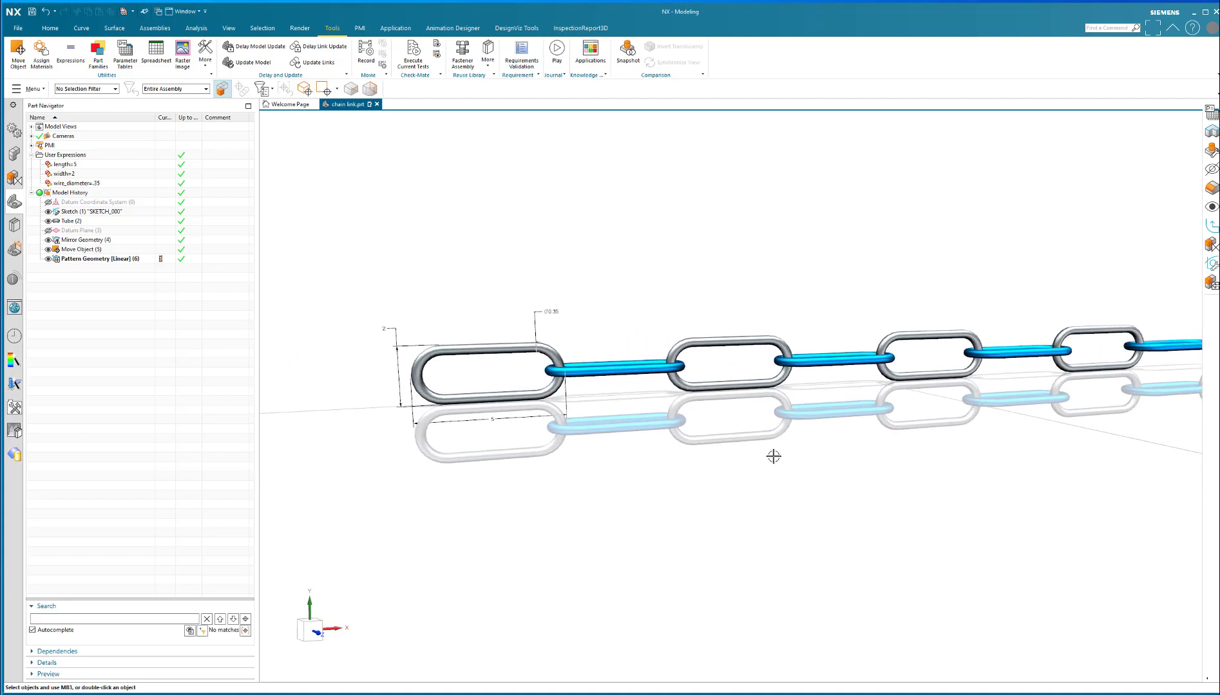